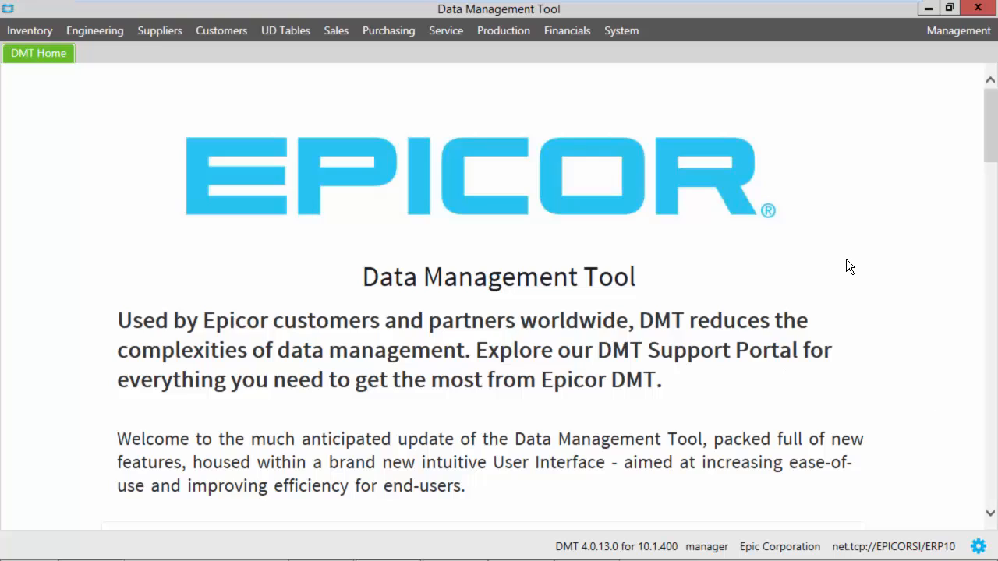
mouse_move(861, 140)
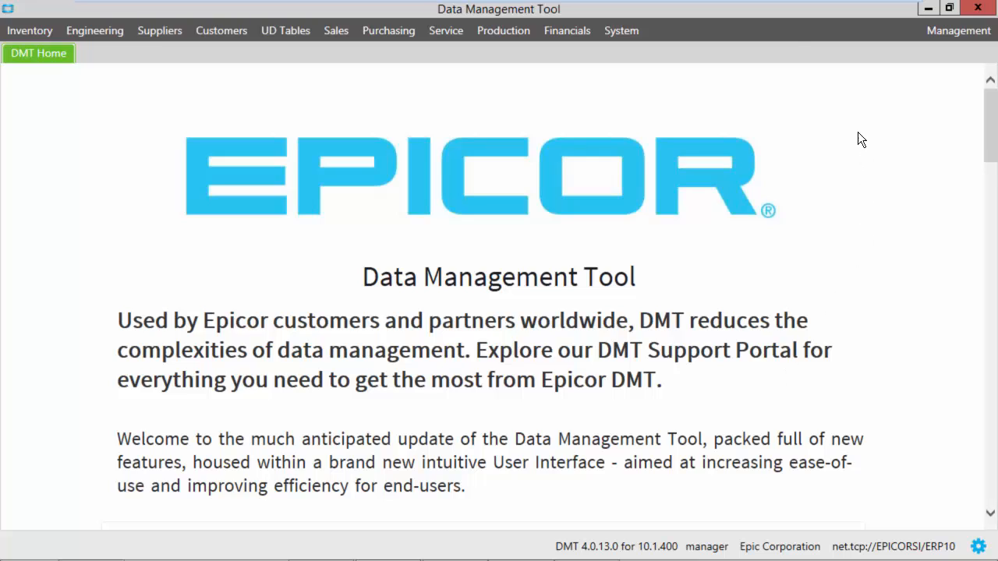
mouse_move(716, 39)
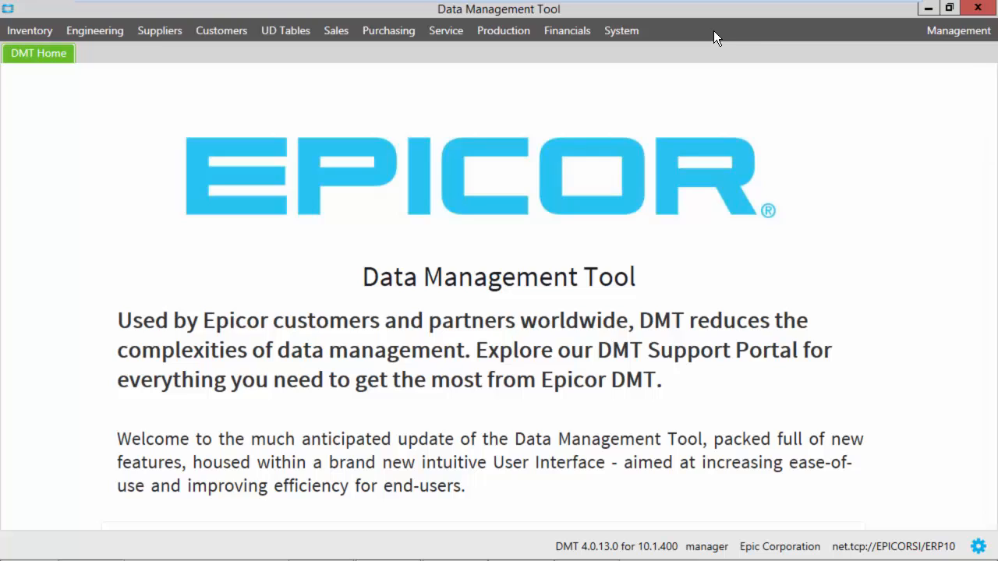
mouse_move(638, 84)
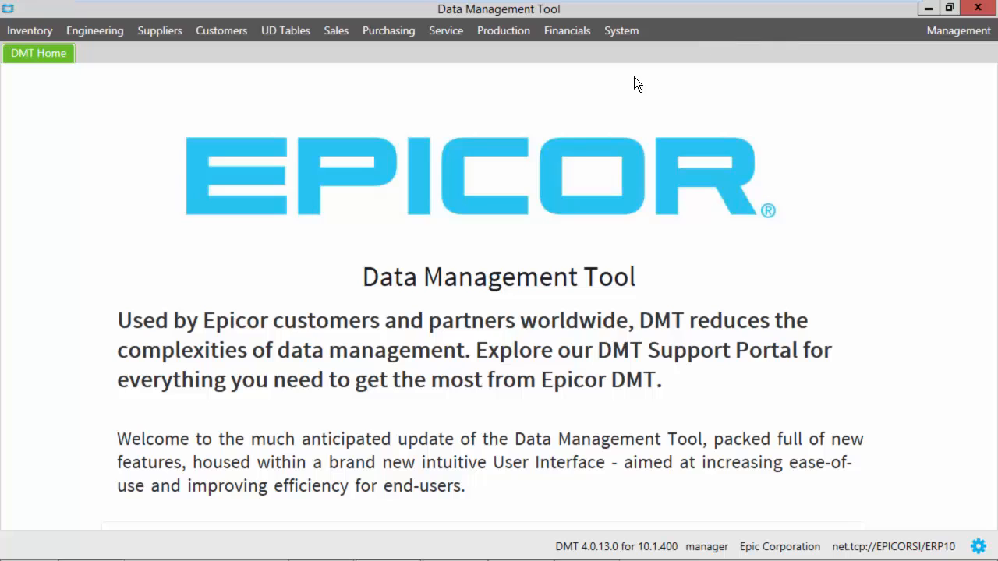
Step: Show the Inventory menu's Part import categories from the DMT home page
click(29, 31)
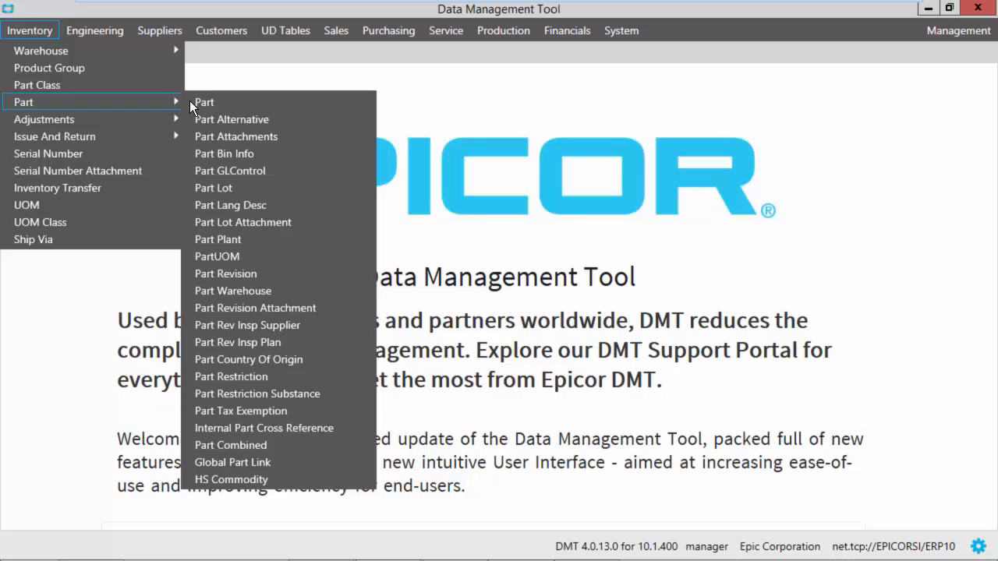
Step: Start a Part import via Inventory > Part > Part with Update unticked and Add New kept
click(203, 101)
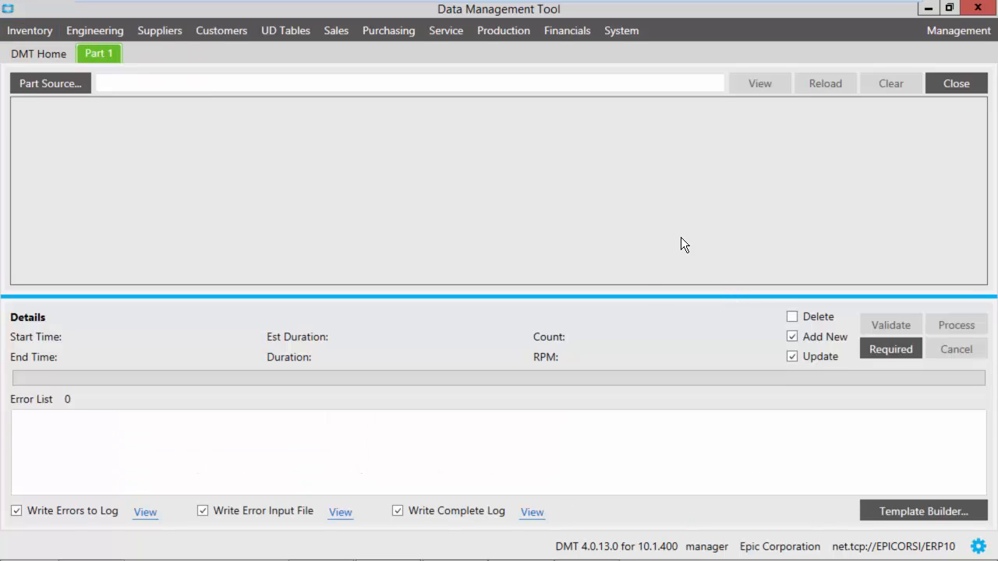
mouse_move(677, 337)
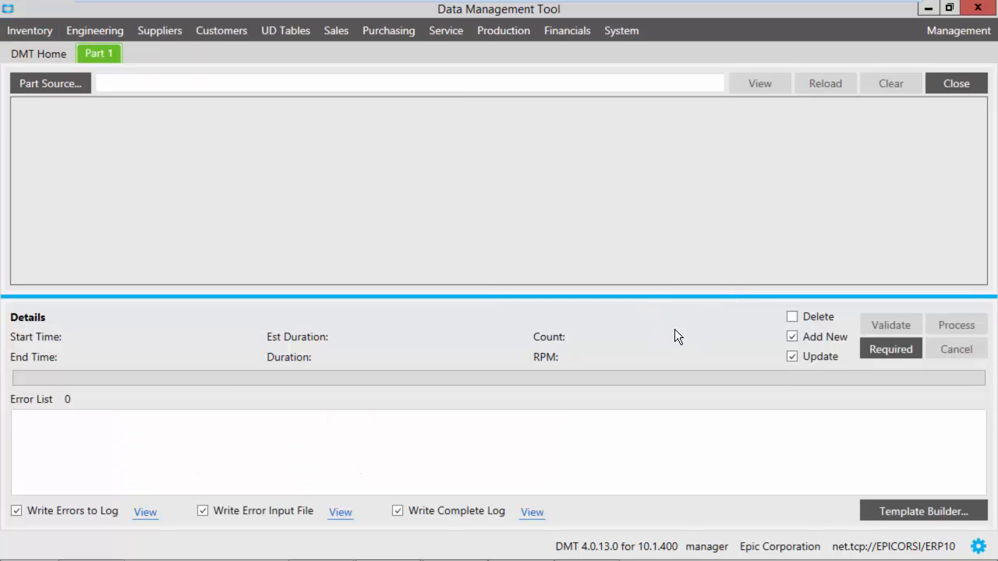
mouse_move(747, 325)
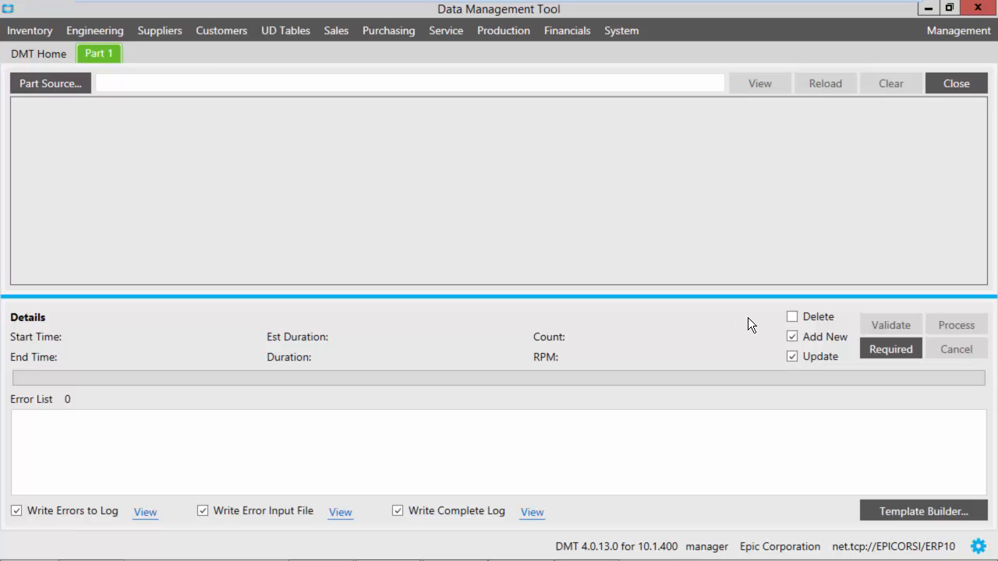
mouse_move(761, 343)
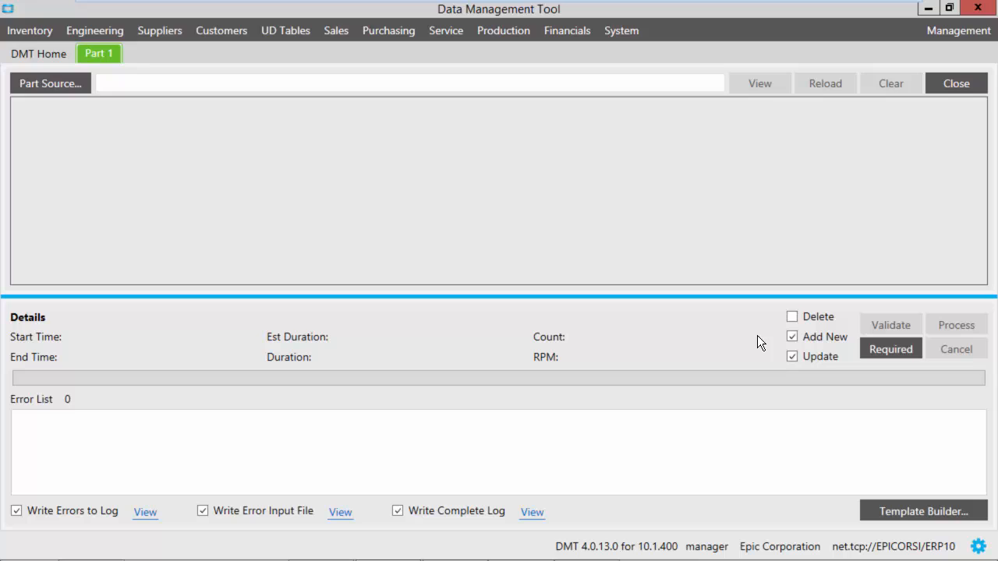
mouse_move(764, 366)
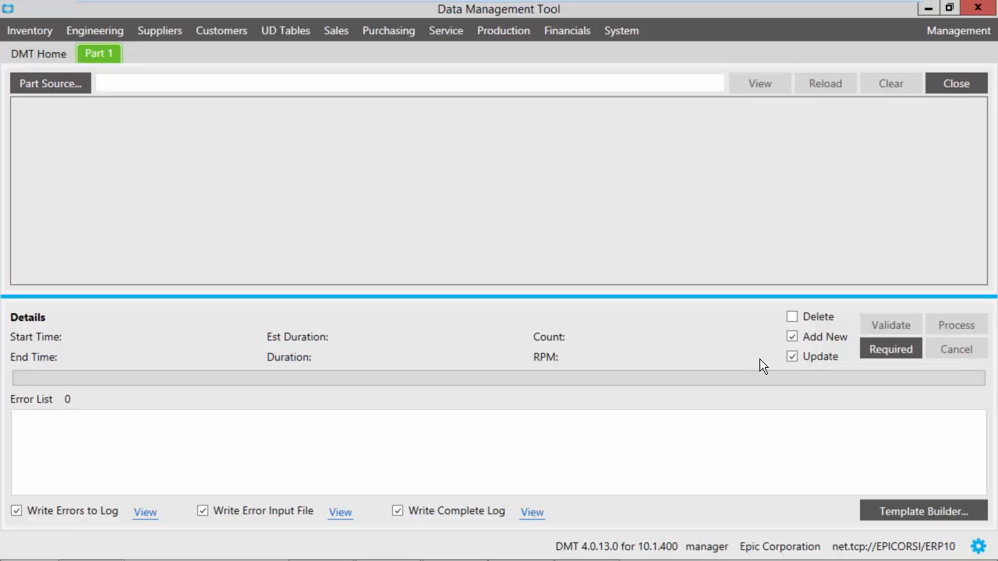
mouse_move(789, 360)
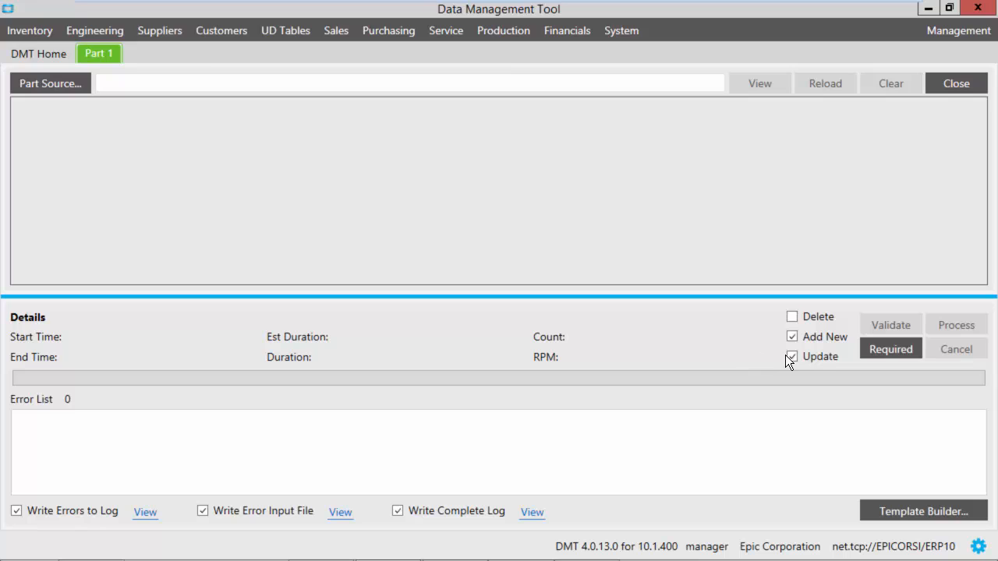
click(792, 356)
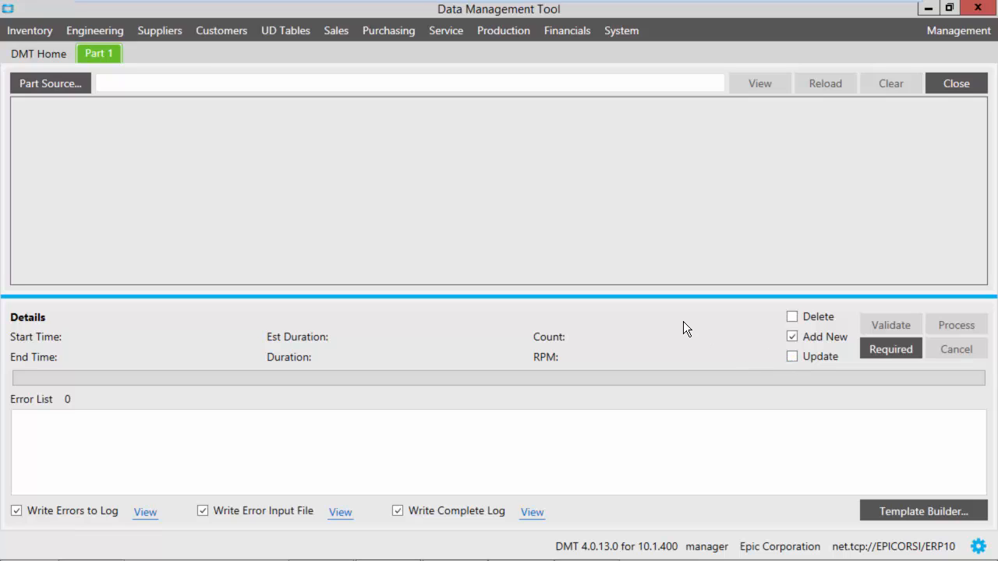
mouse_move(848, 388)
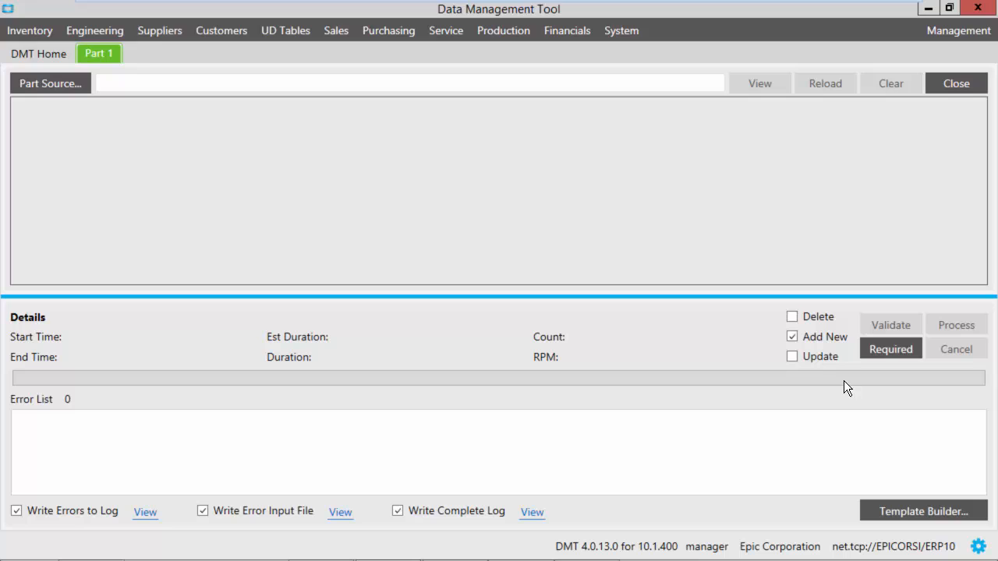
mouse_move(892, 350)
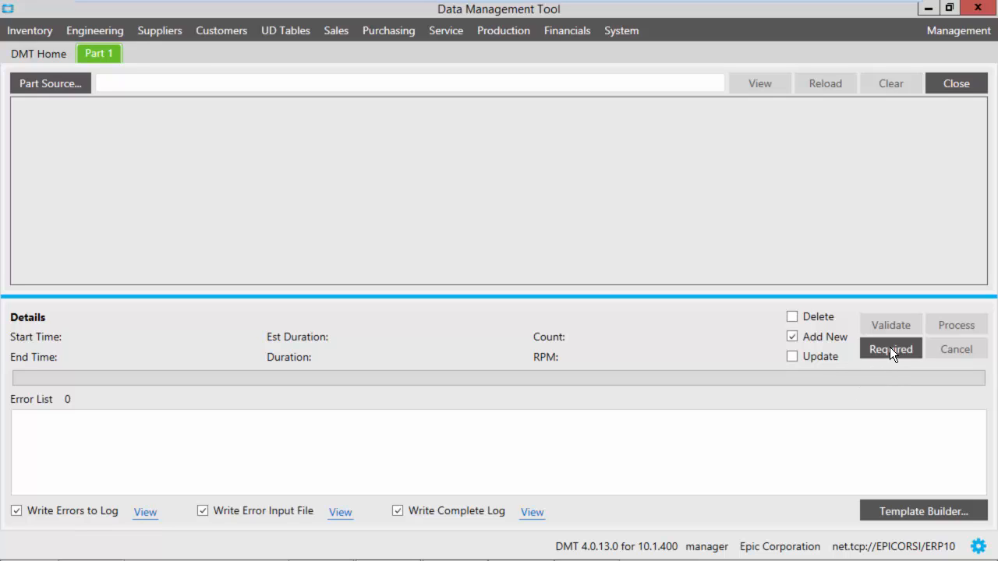
click(890, 350)
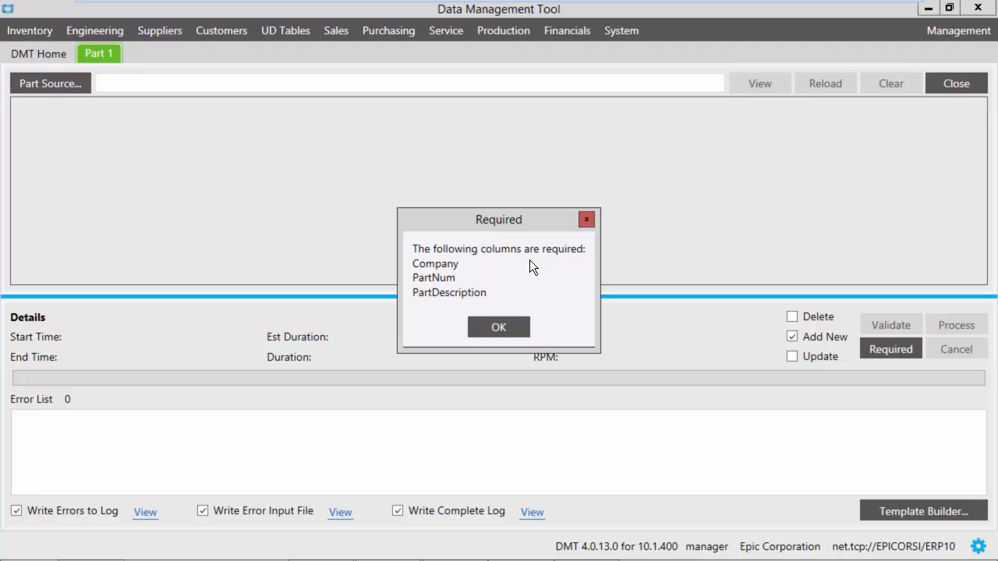
click(499, 328)
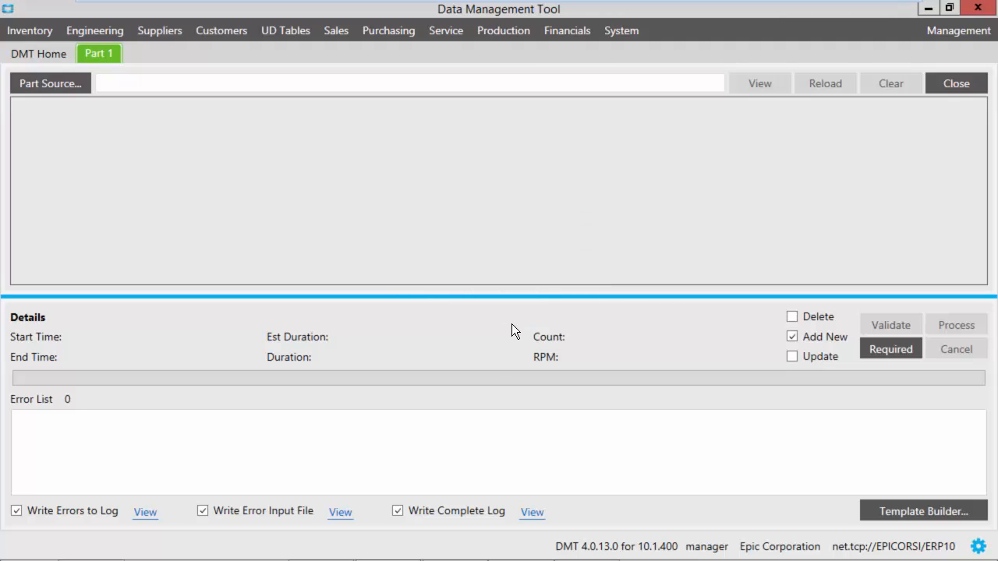
mouse_move(655, 298)
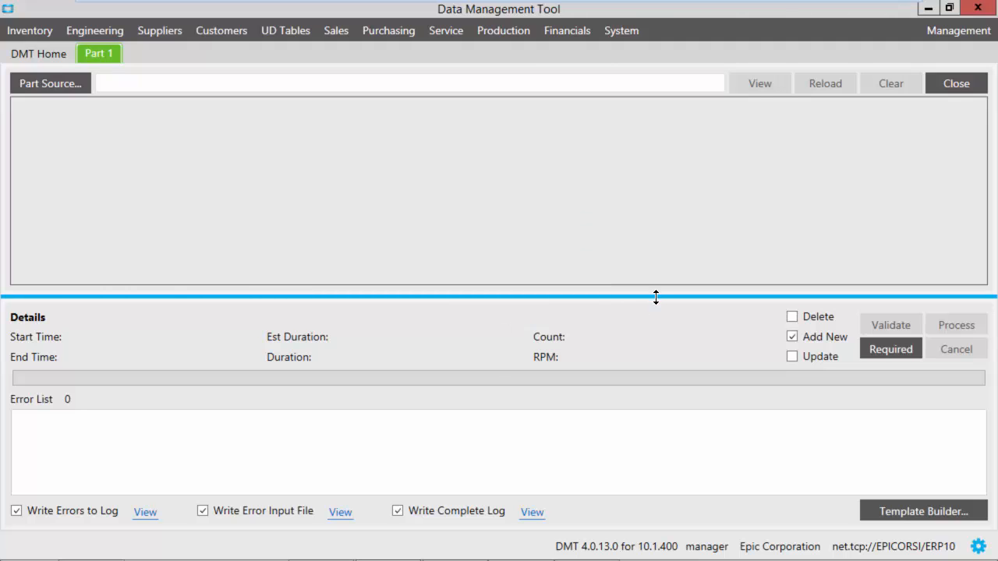
mouse_move(658, 330)
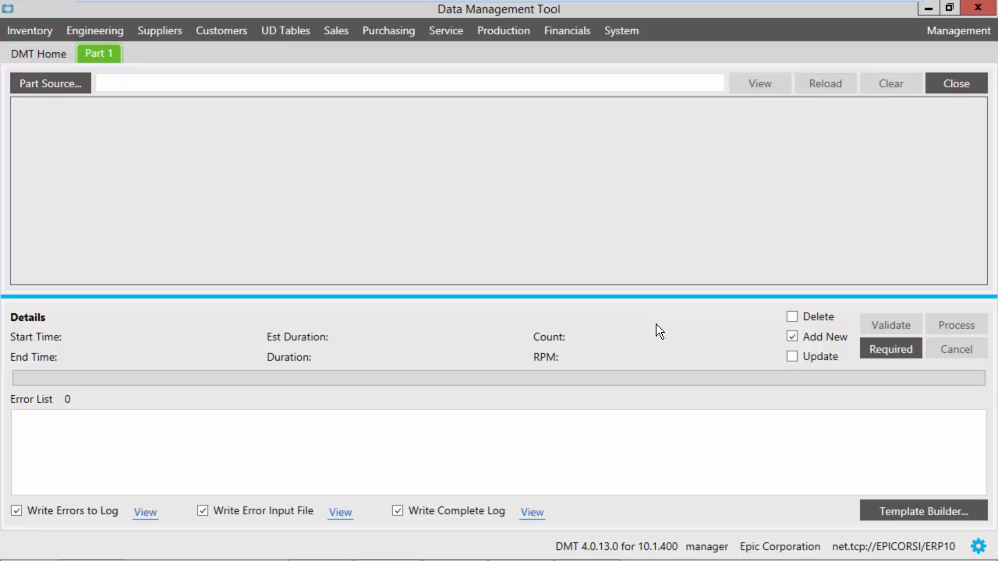
mouse_move(783, 524)
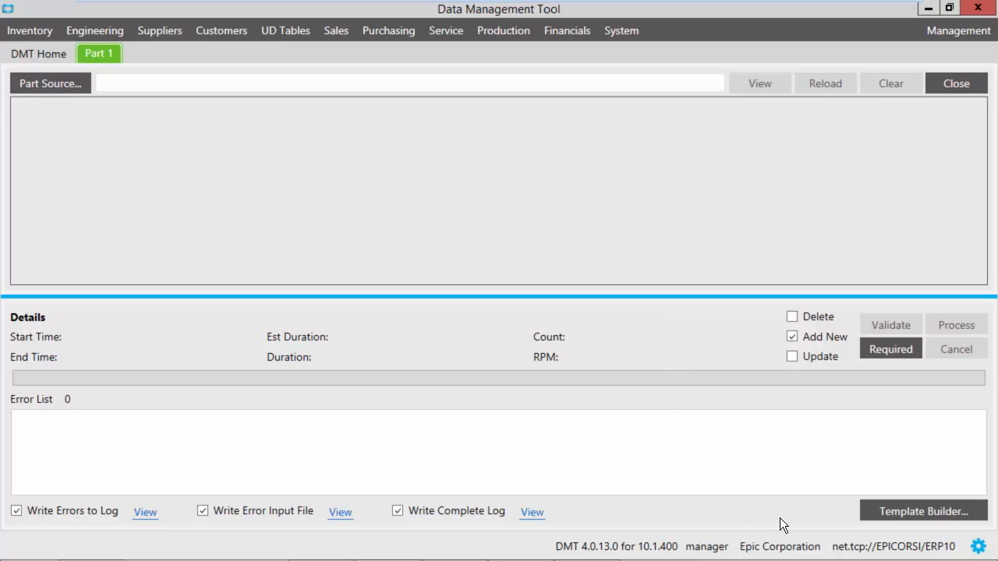
mouse_move(907, 518)
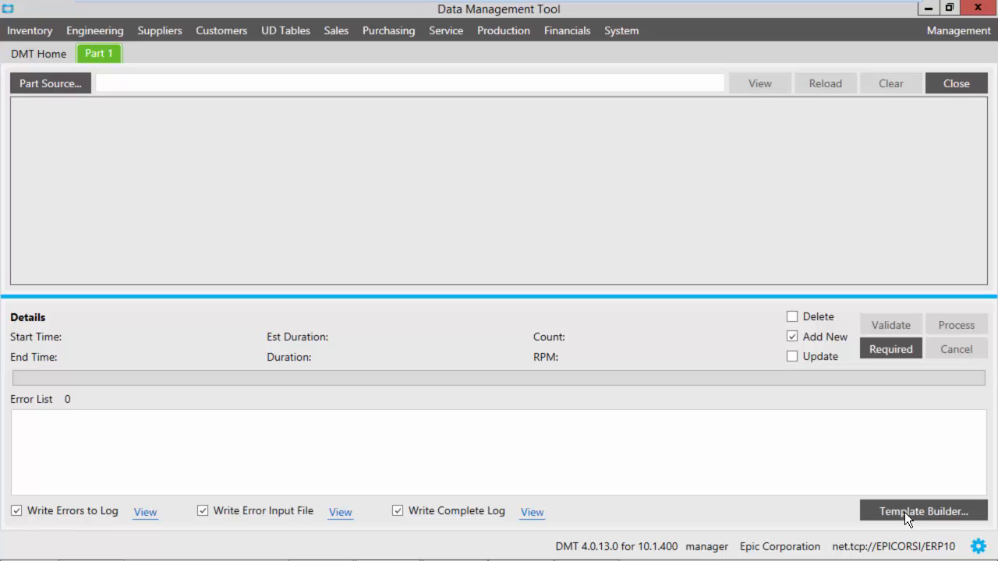
Step: Launch Template Builder and select the IUM, PUM and UnitPrice fields for the Part template
click(923, 512)
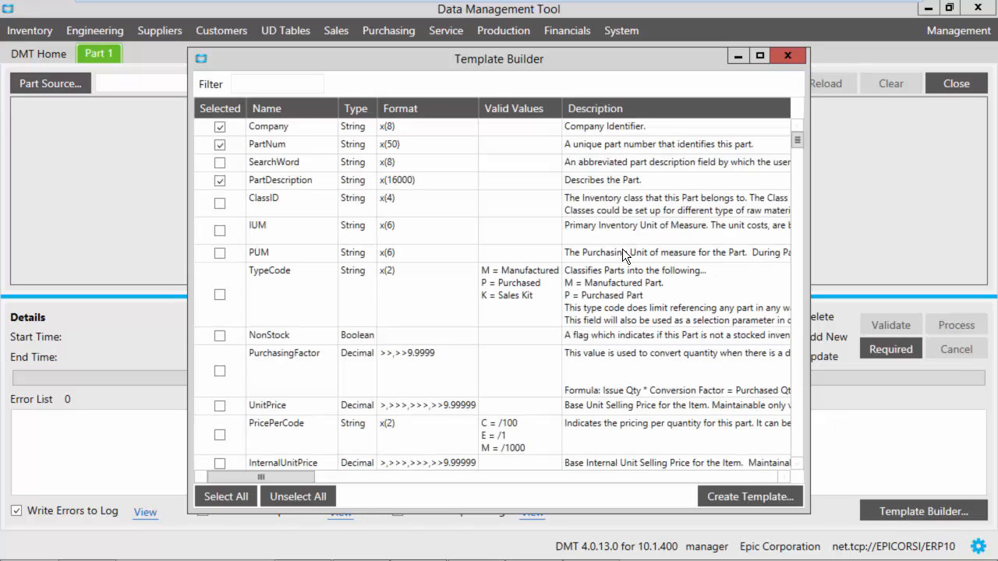
mouse_move(624, 257)
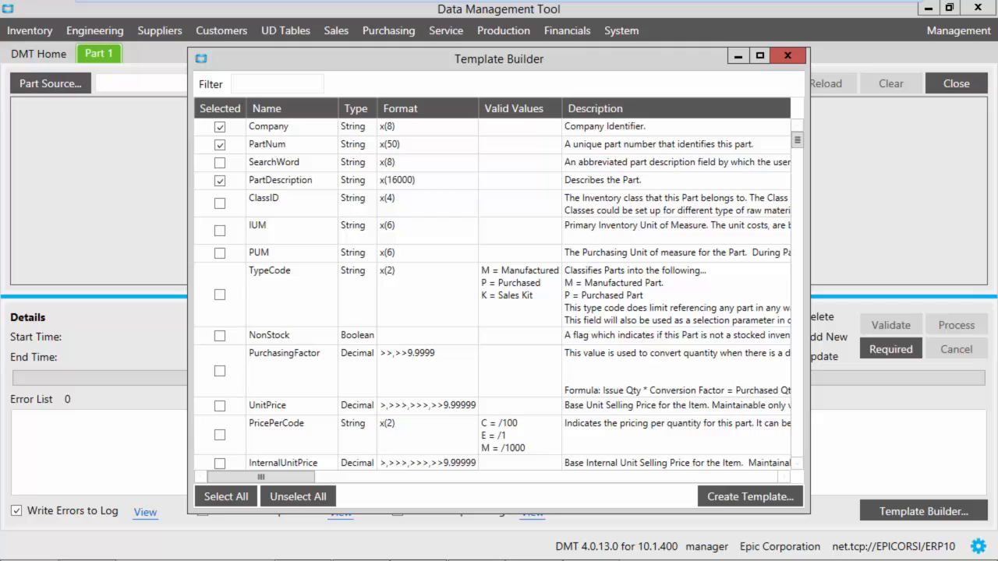
mouse_move(434, 222)
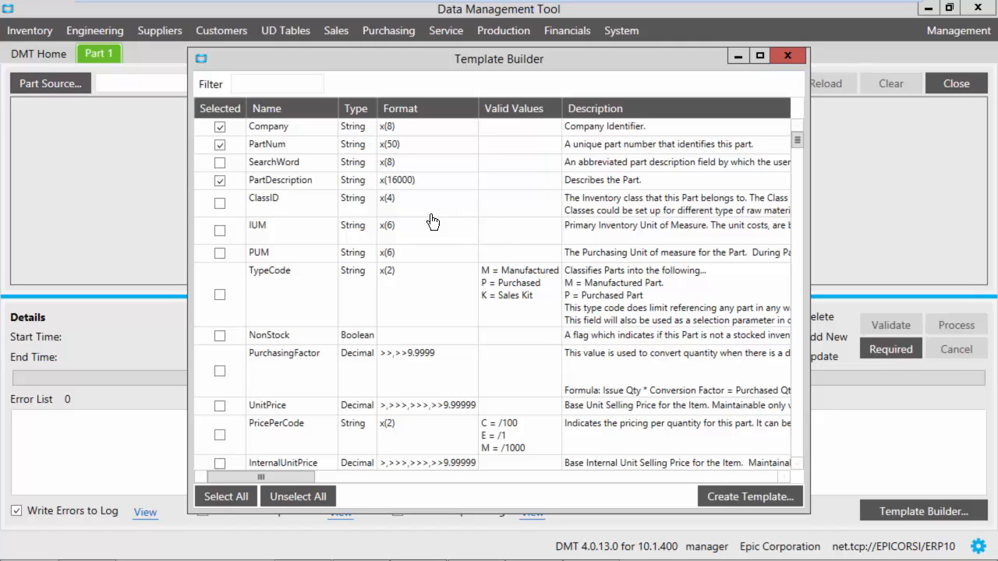
mouse_move(224, 237)
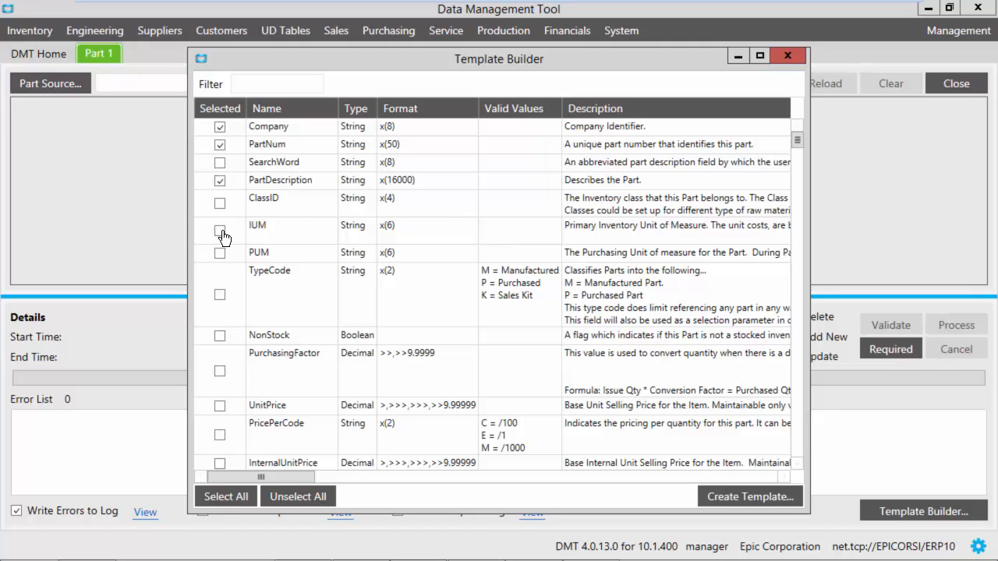
click(219, 231)
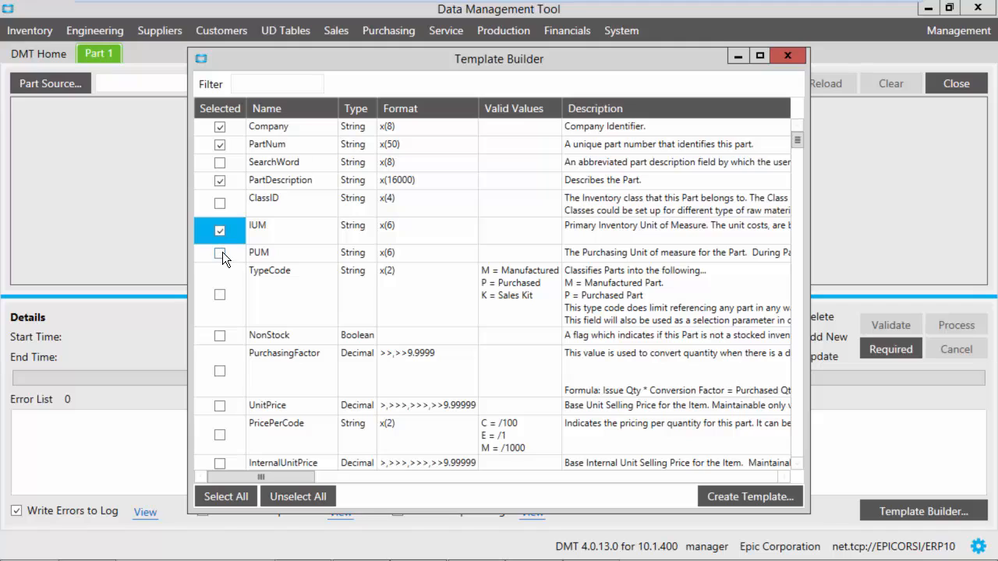
click(220, 253)
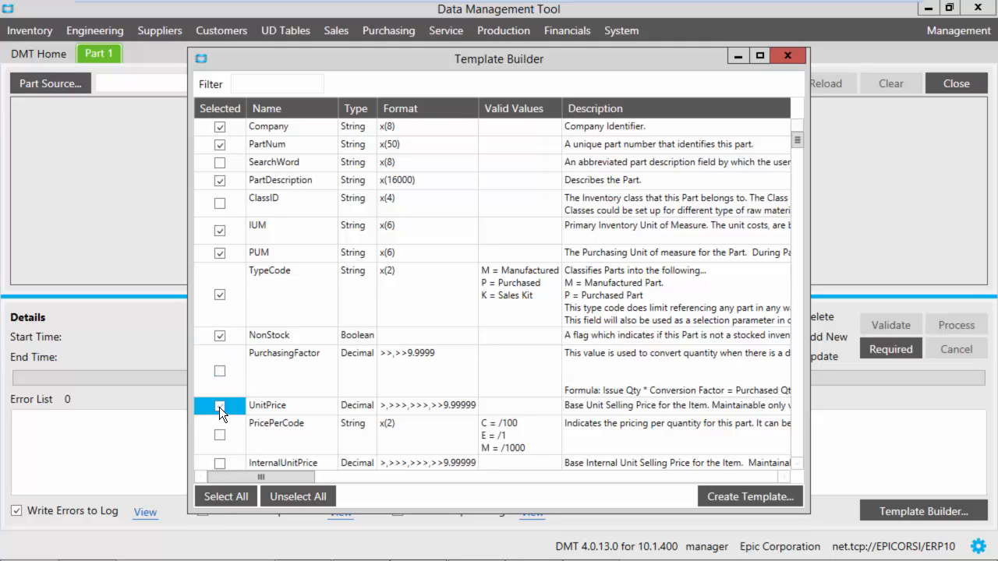
click(220, 406)
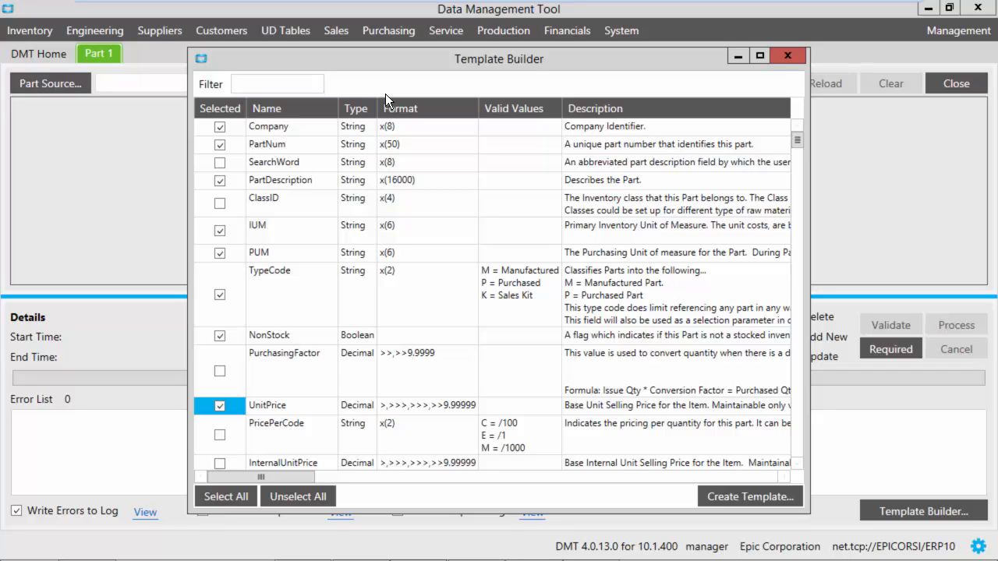
Step: Filter the field list by 'sales' and select SalesUM for the template
text(sales)
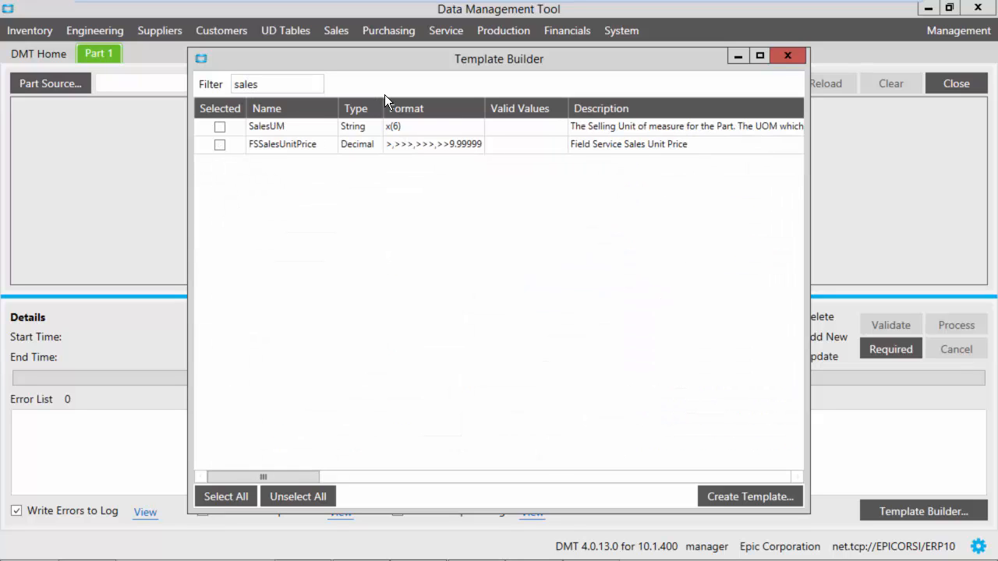
mouse_move(273, 146)
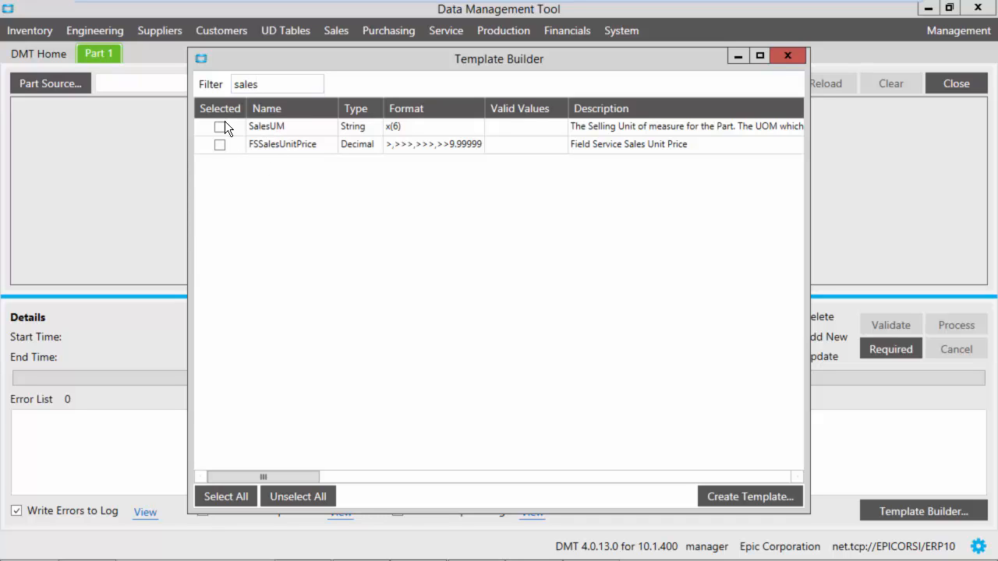
click(220, 126)
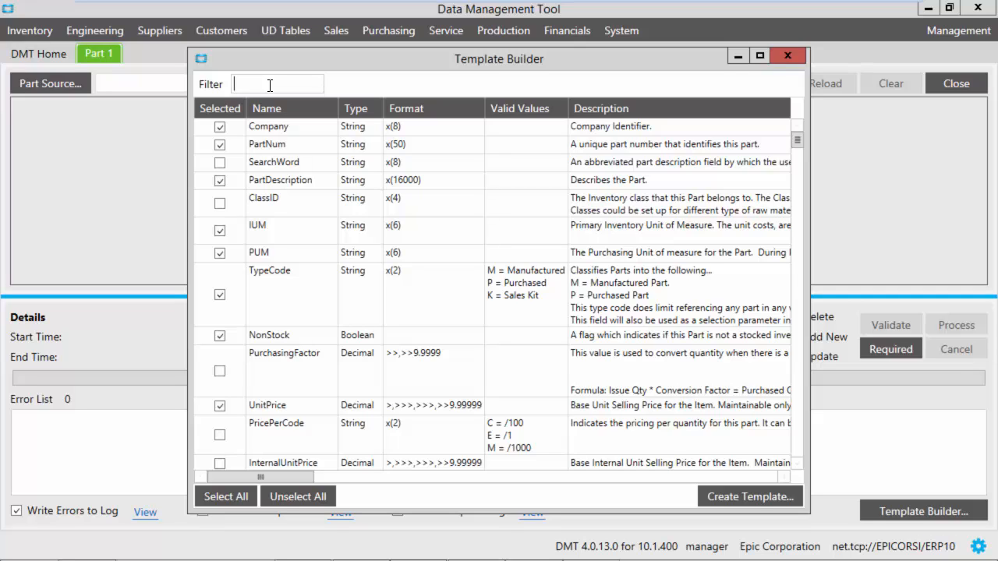
mouse_move(334, 116)
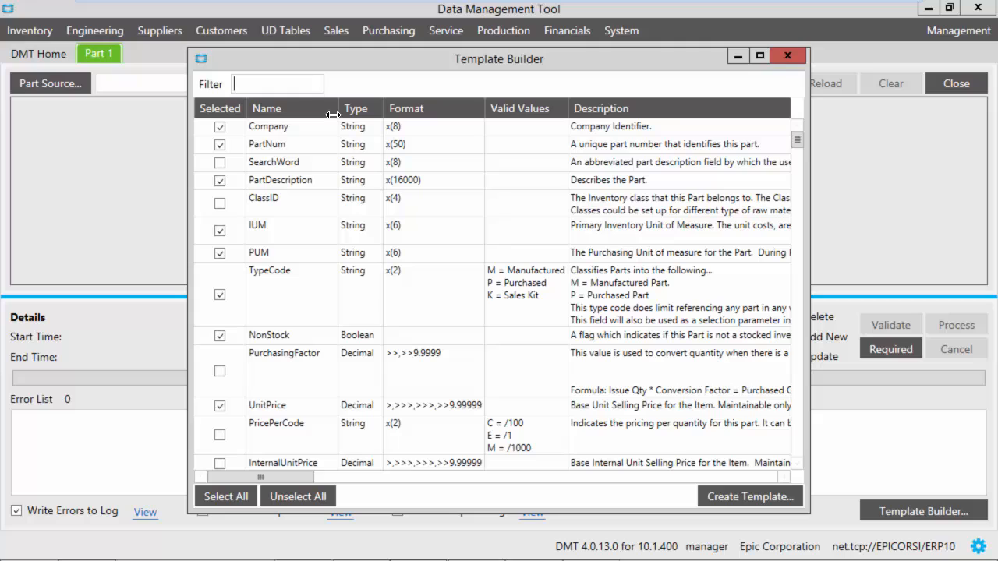
mouse_move(691, 508)
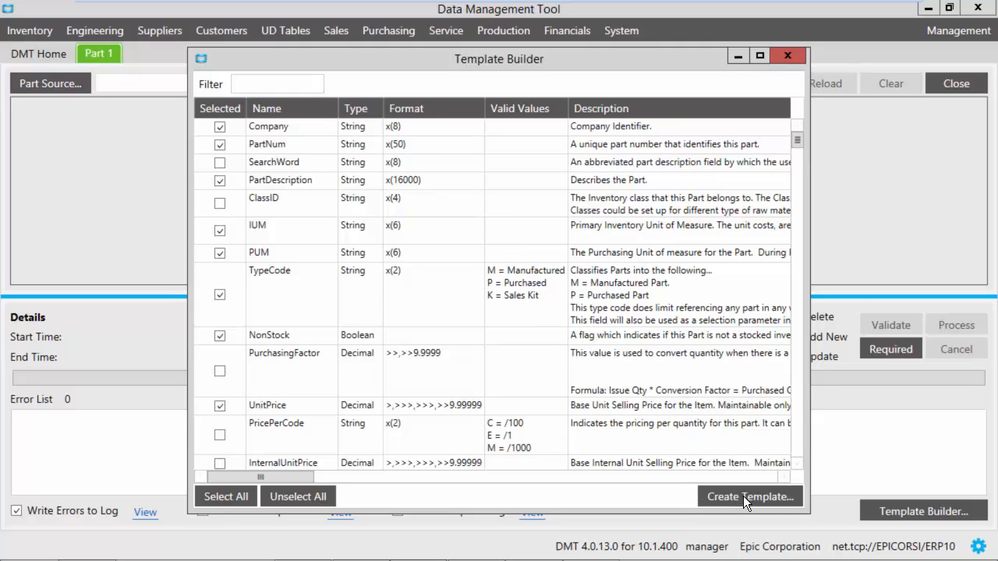
Step: Create the template as PartLoad.csv in the DMT Demo folder and close Template Builder
click(748, 496)
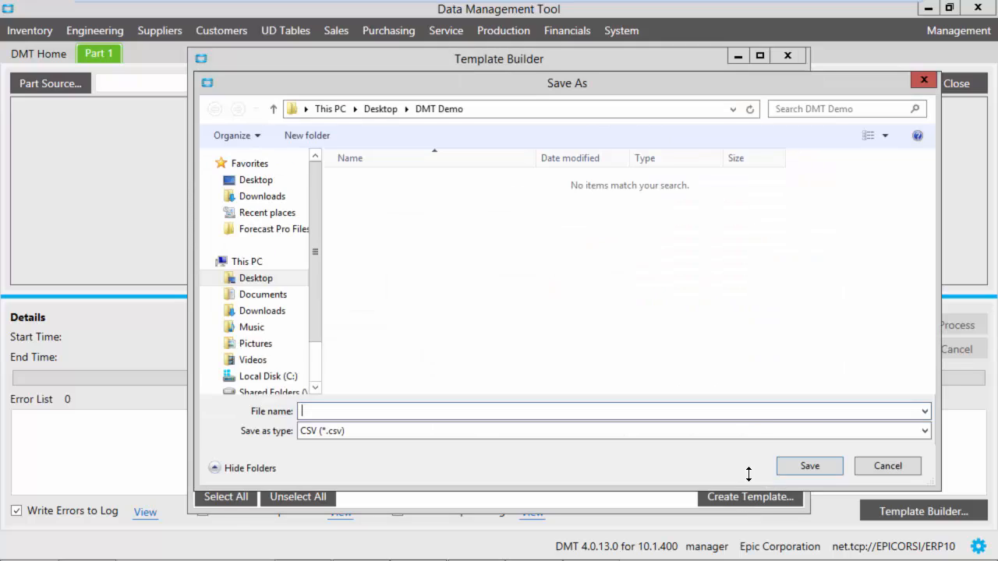
mouse_move(596, 201)
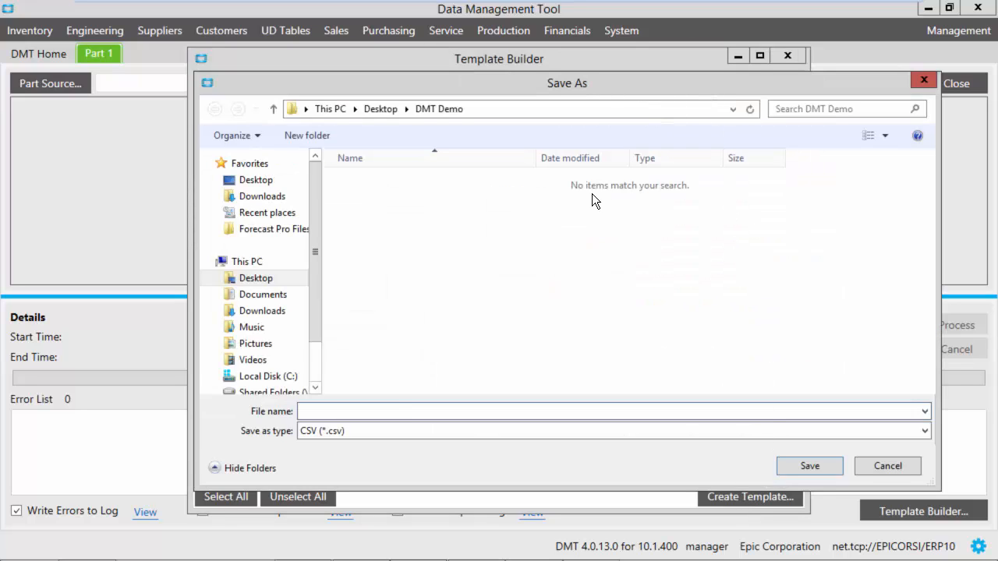
mouse_move(455, 295)
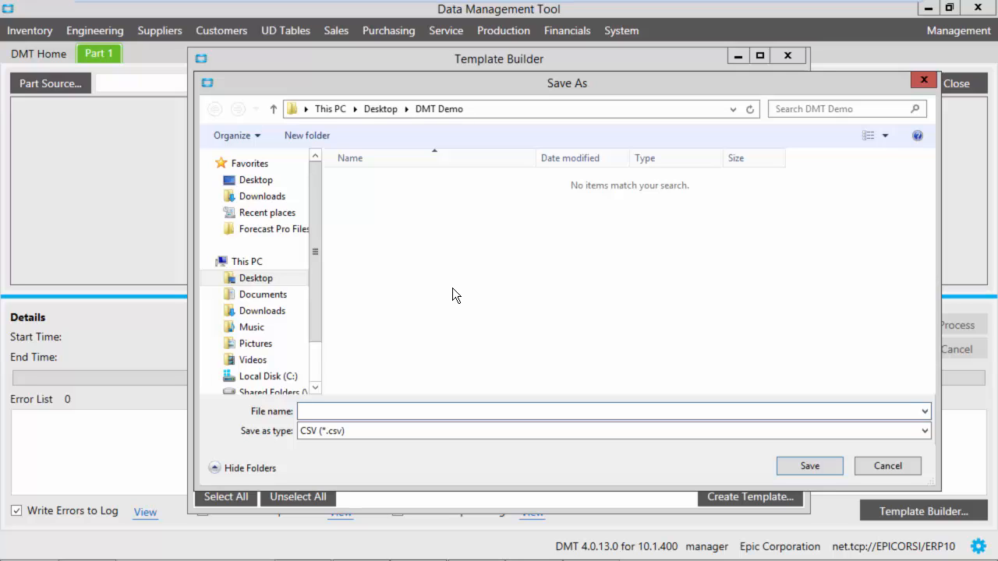
text(PartL)
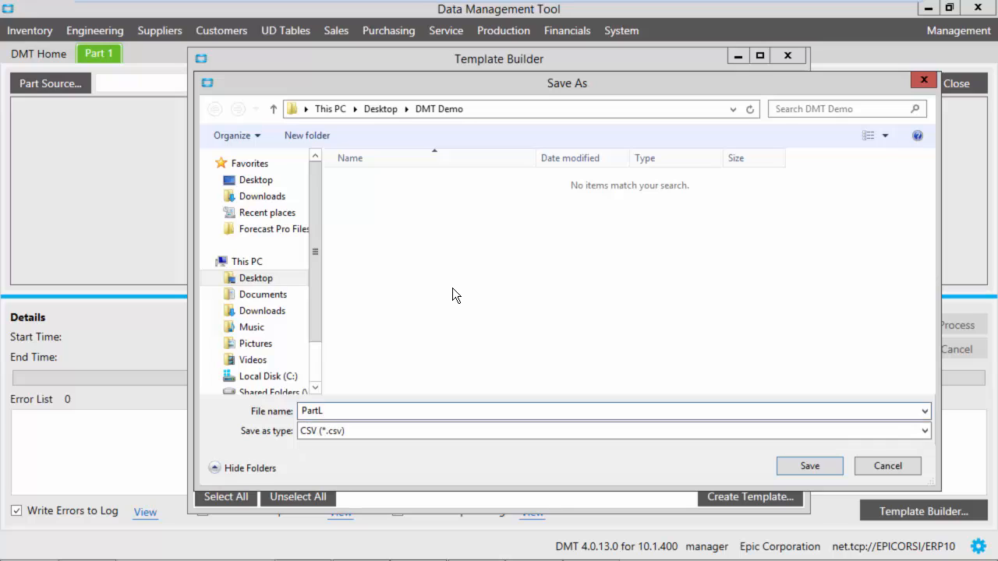
text(oad)
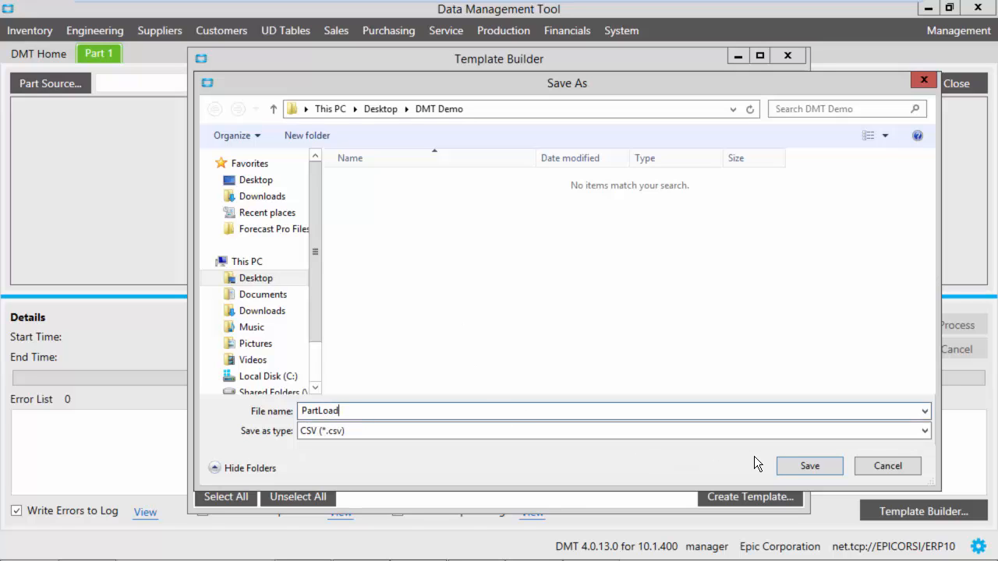
click(809, 465)
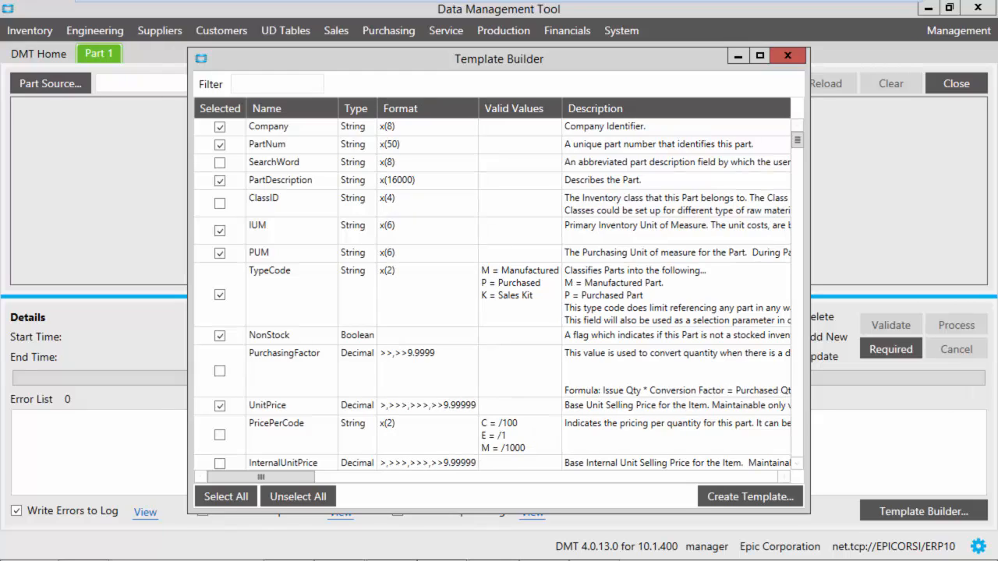
mouse_move(786, 53)
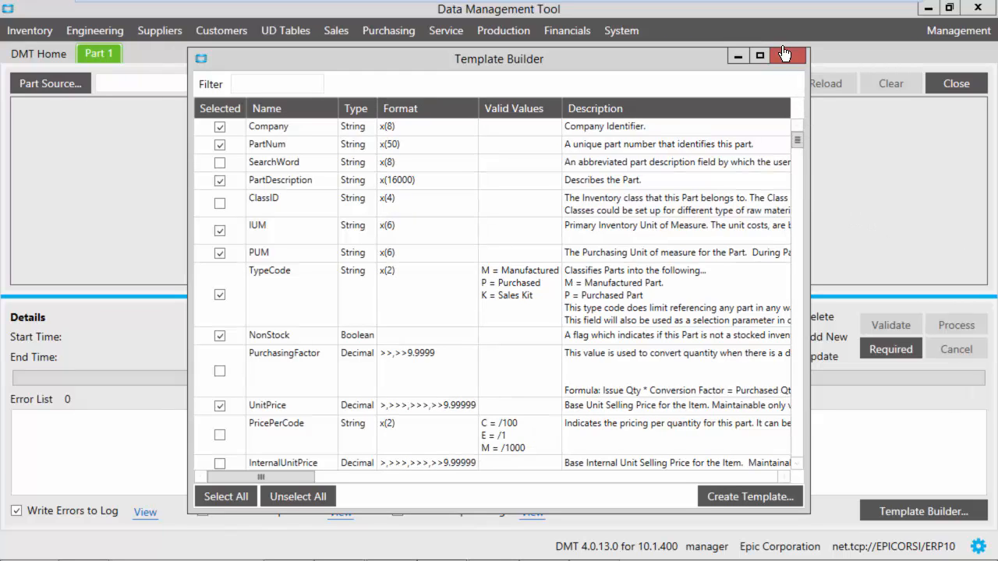
click(786, 56)
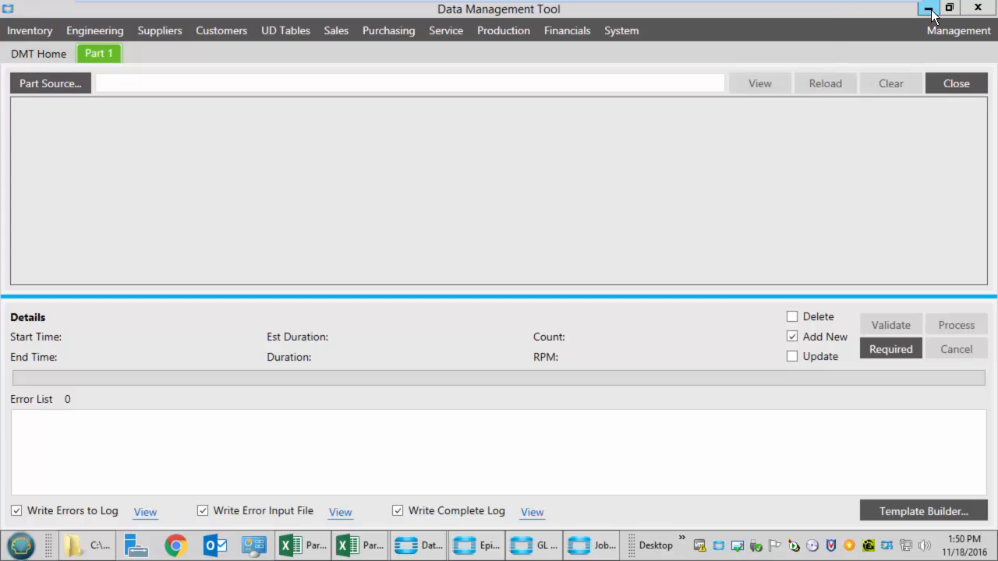
Step: Minimize DMT and copy the five part rows A2:H6 from Part List.xlsx for the template
click(930, 9)
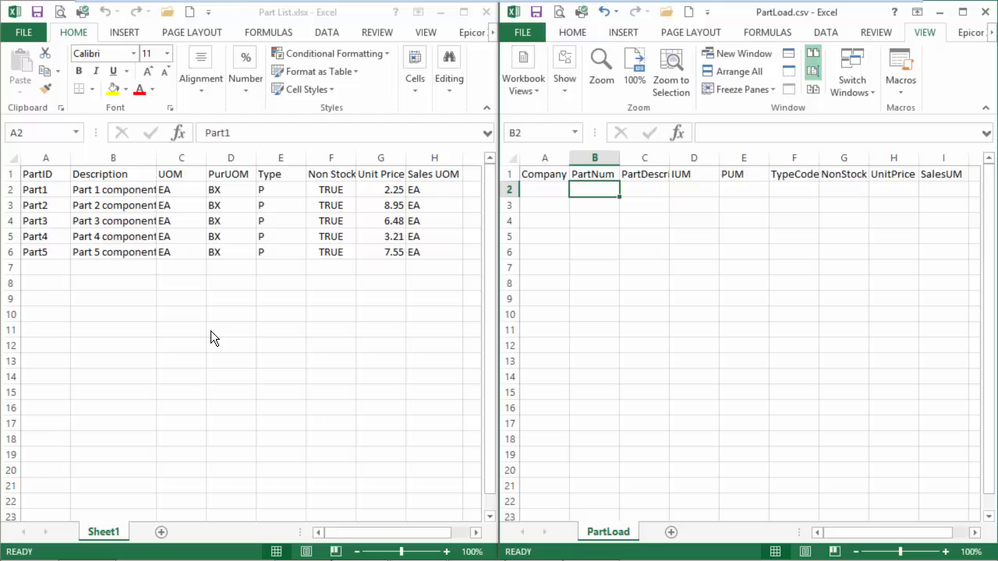
mouse_move(241, 326)
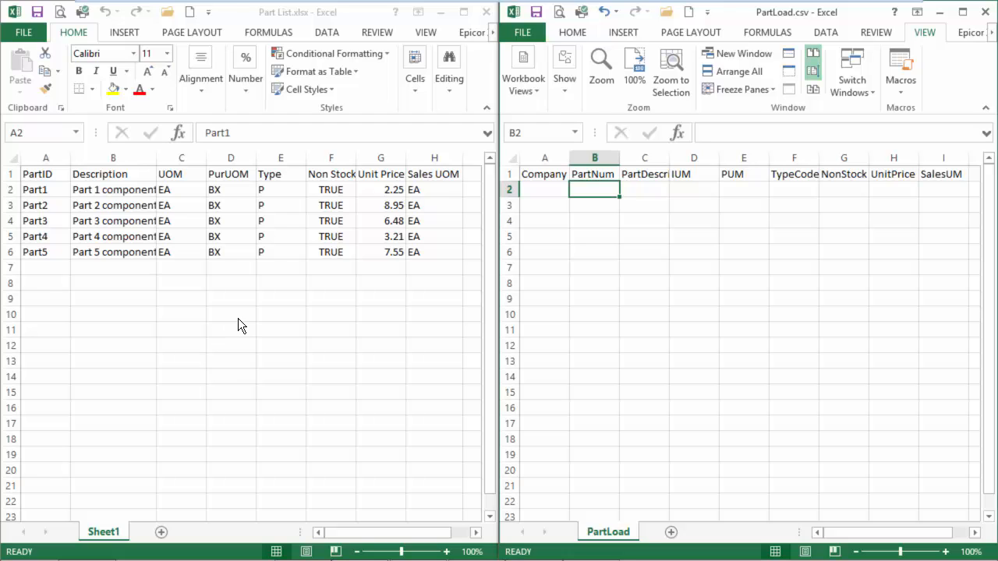
drag(34, 191, 433, 252)
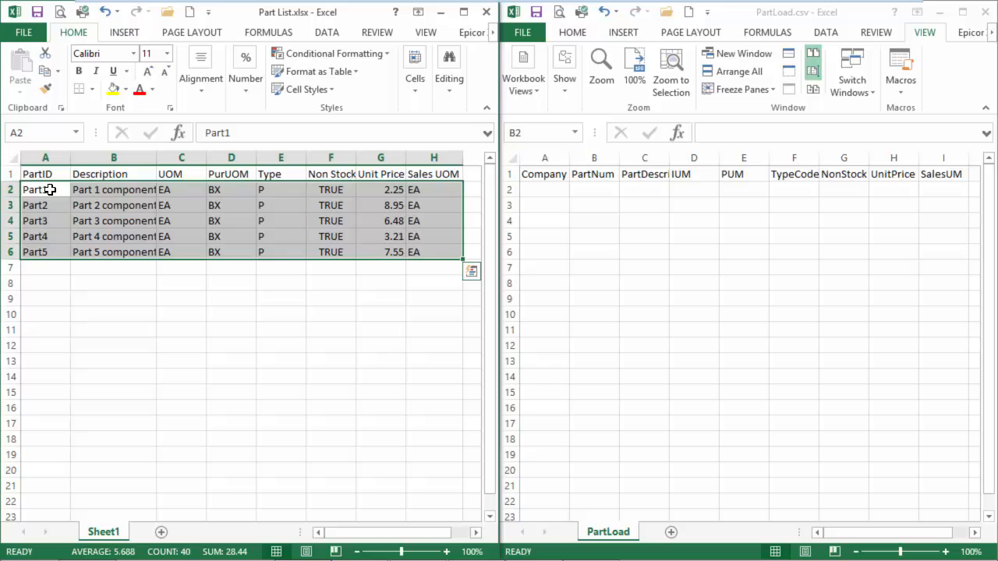
drag(34, 190, 421, 251)
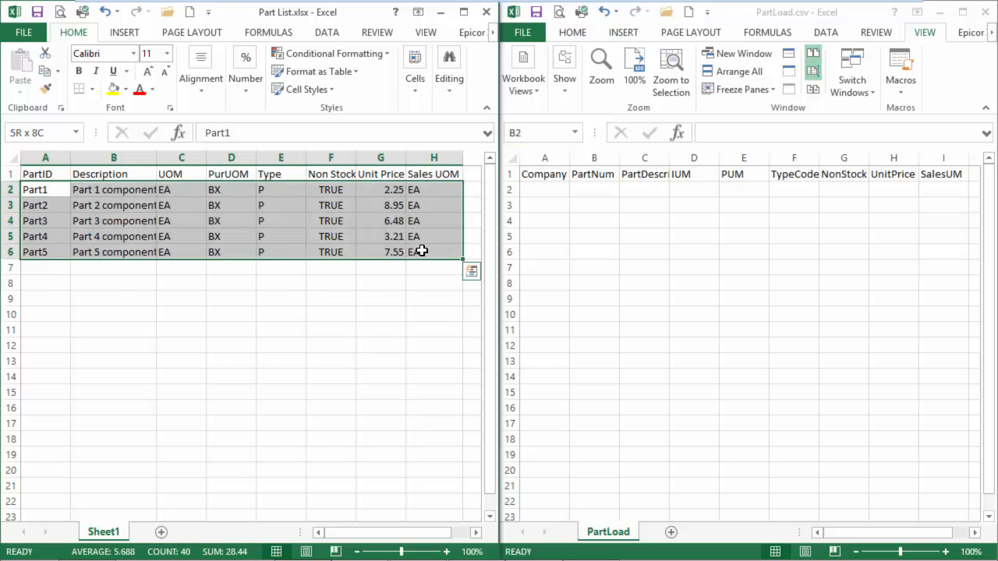
right_click(421, 251)
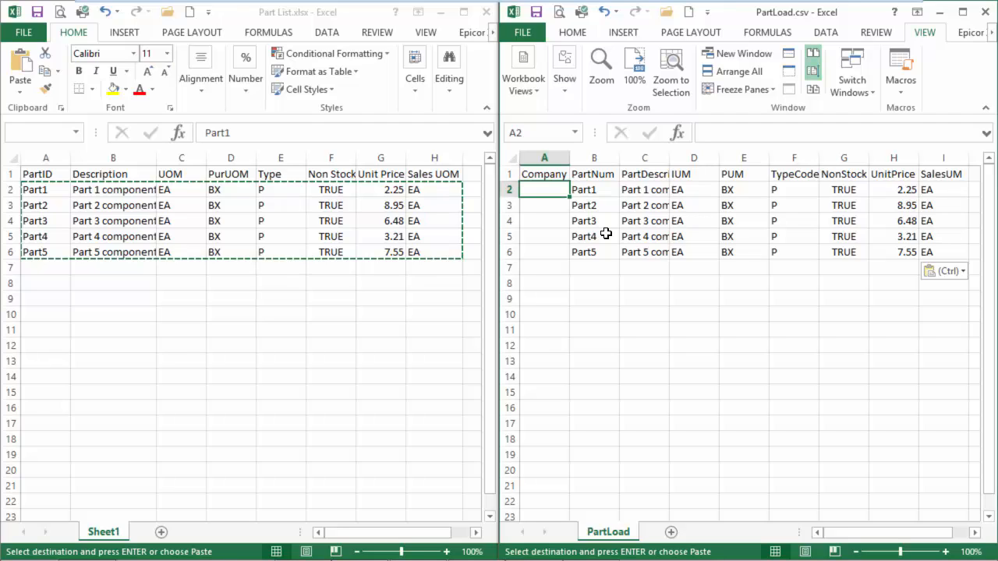
Step: Fill EPIC06 as Company for all five rows and save PartLoad keeping CSV format
text(EPIC06)
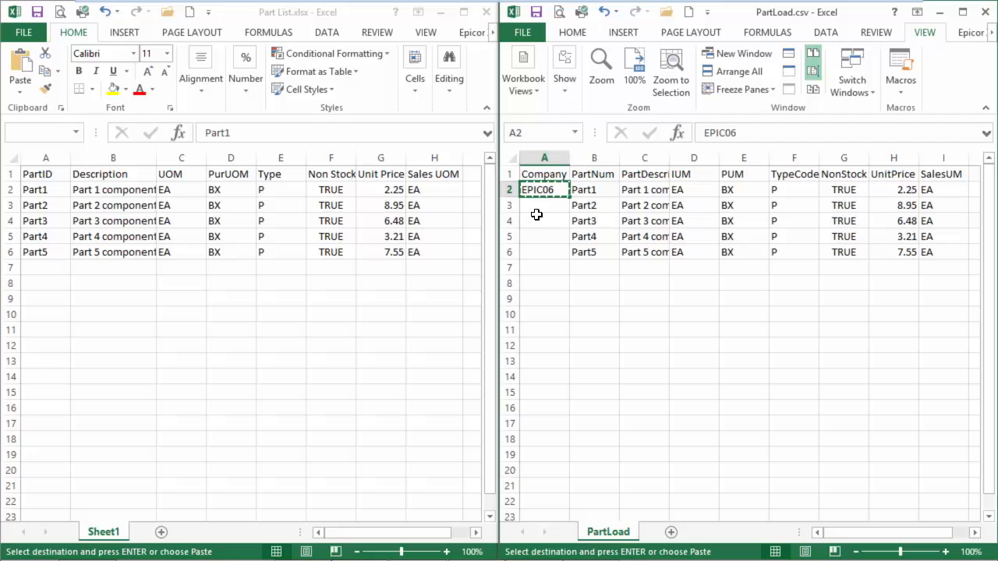
right_click(543, 205)
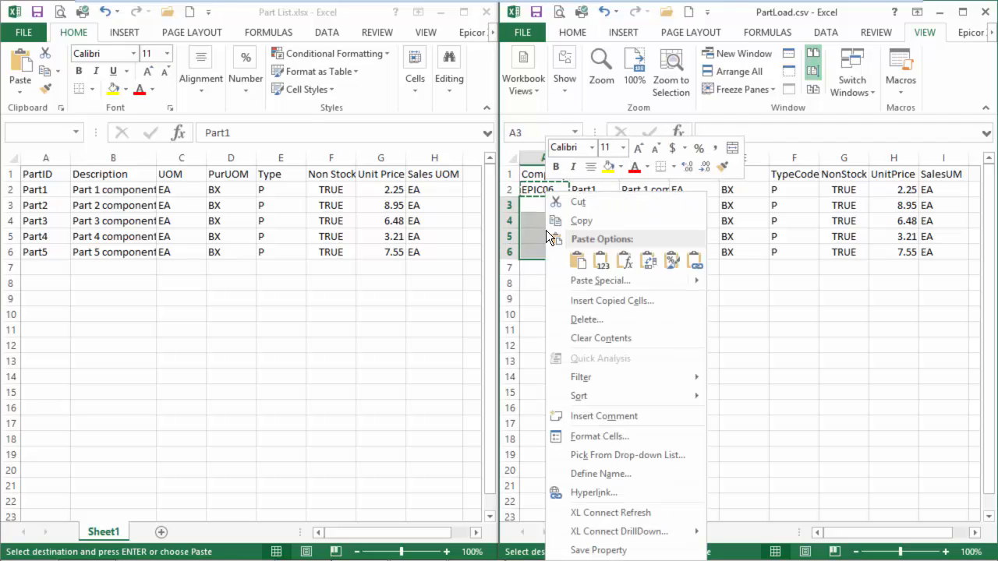
click(579, 259)
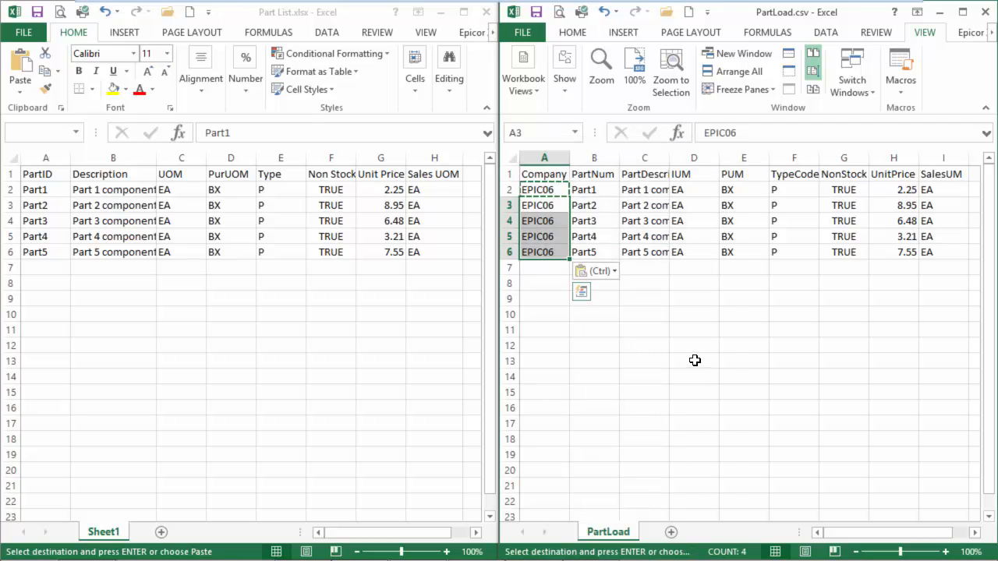
click(694, 344)
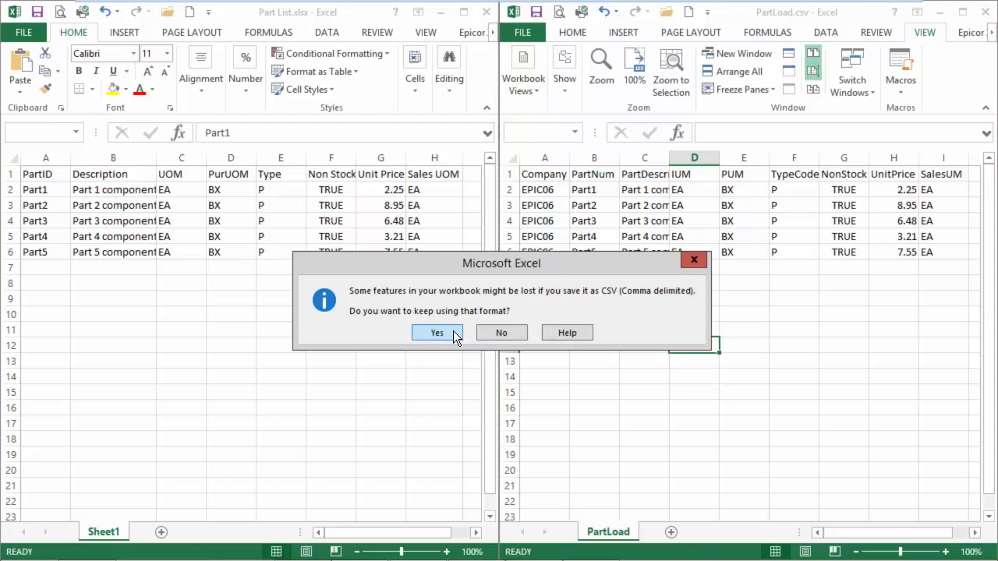
click(437, 333)
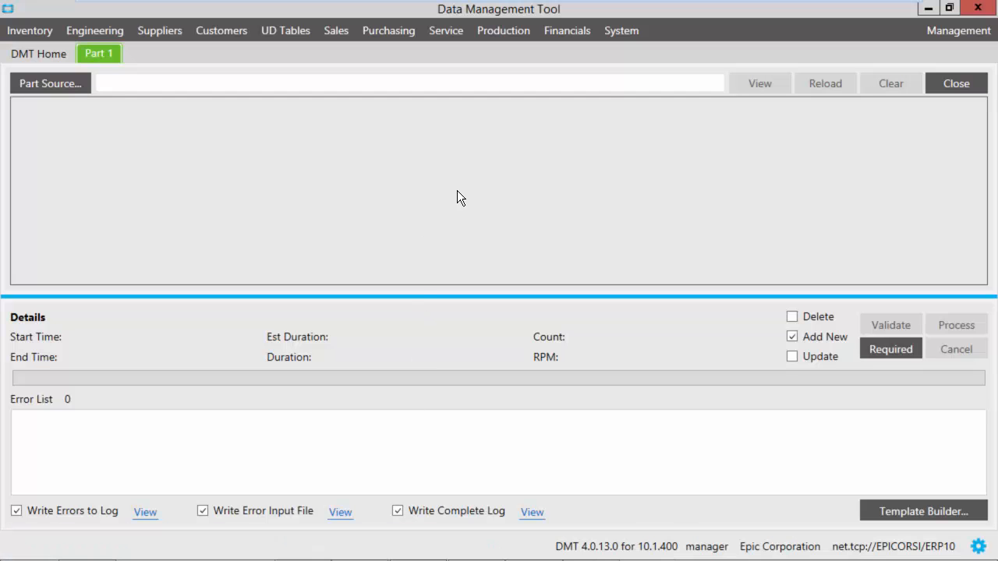
mouse_move(471, 175)
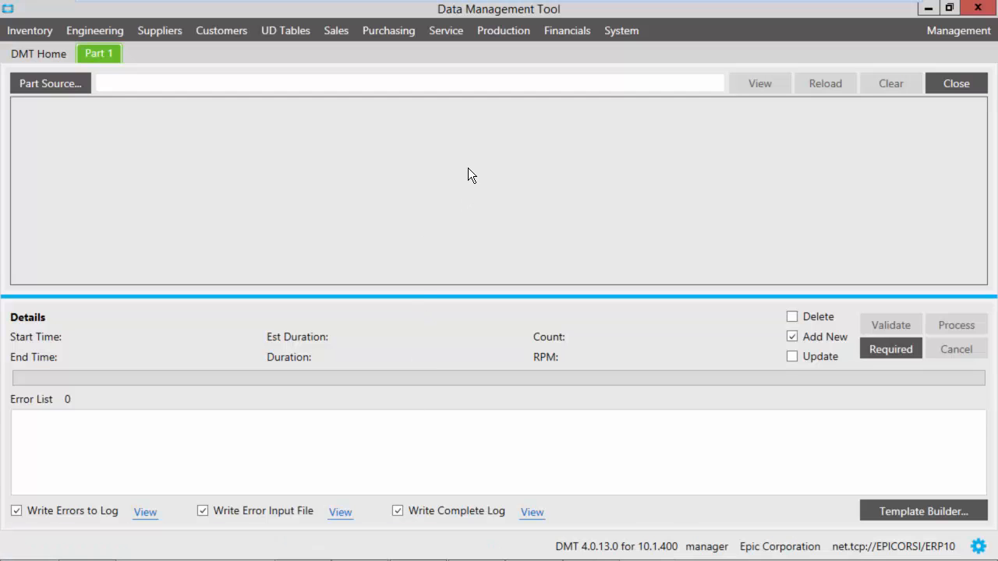
mouse_move(50, 106)
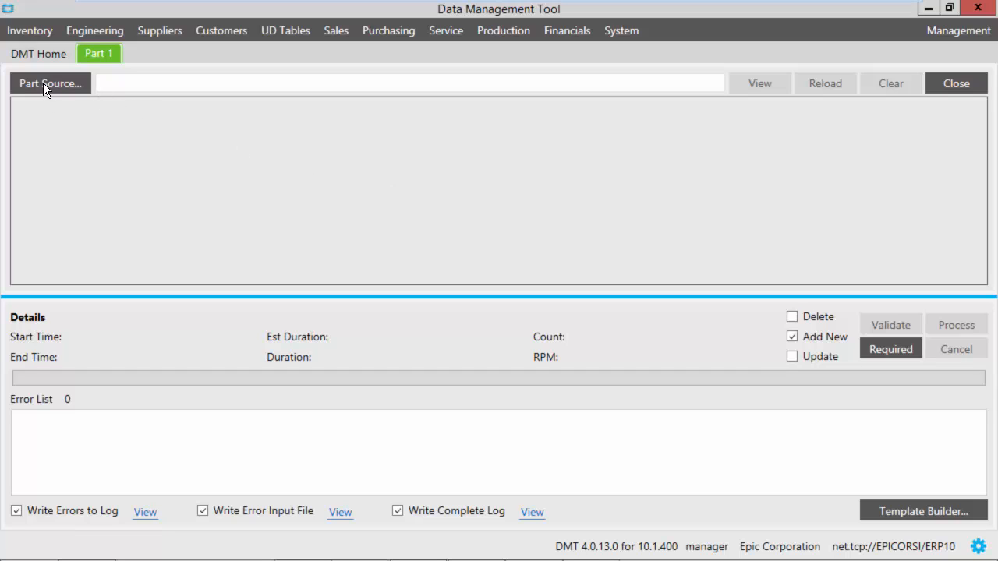
Step: Load PartLoad.csv from DMT Demo as the Part source, previewing five EPIC06 records
click(50, 84)
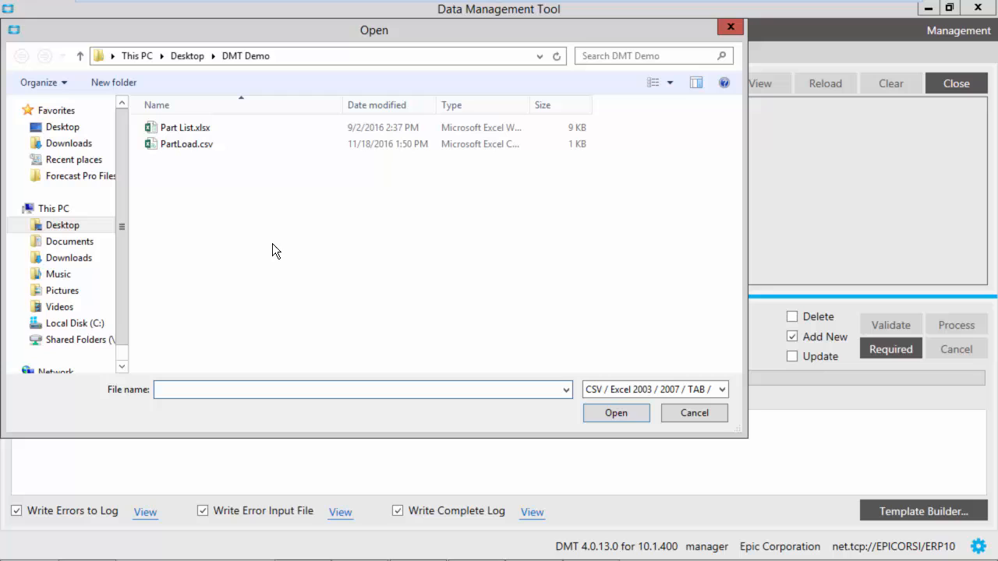
mouse_move(206, 172)
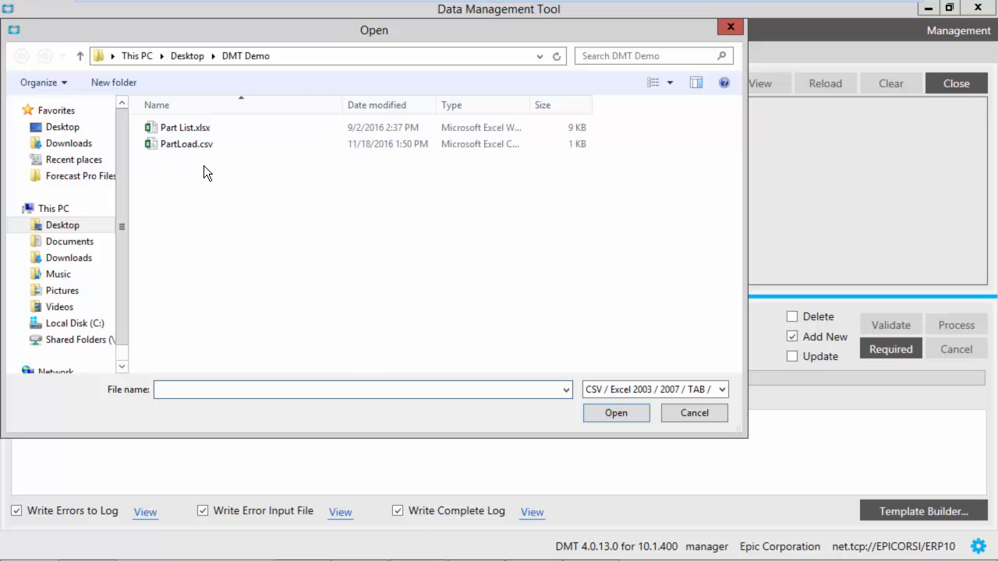
click(185, 143)
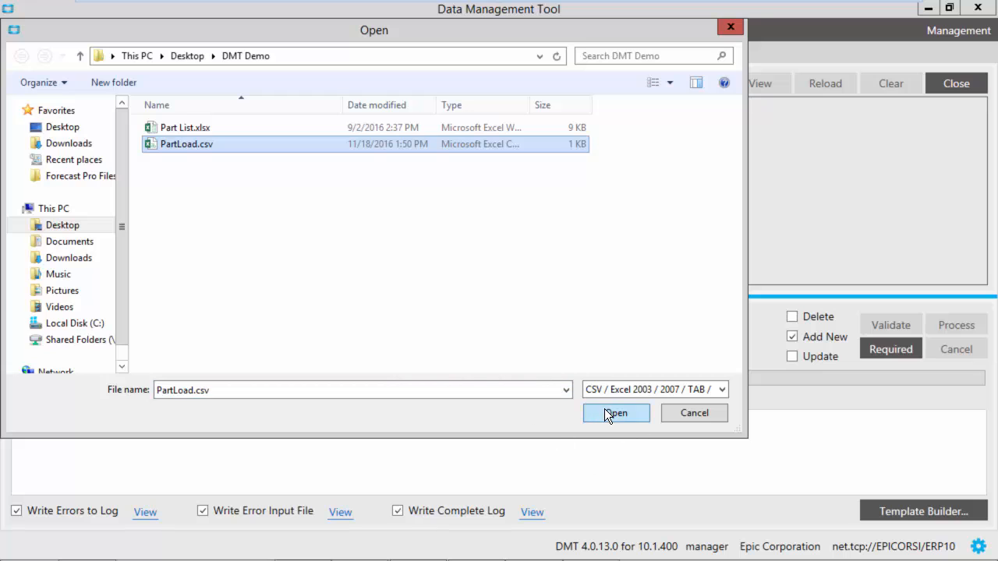
click(615, 414)
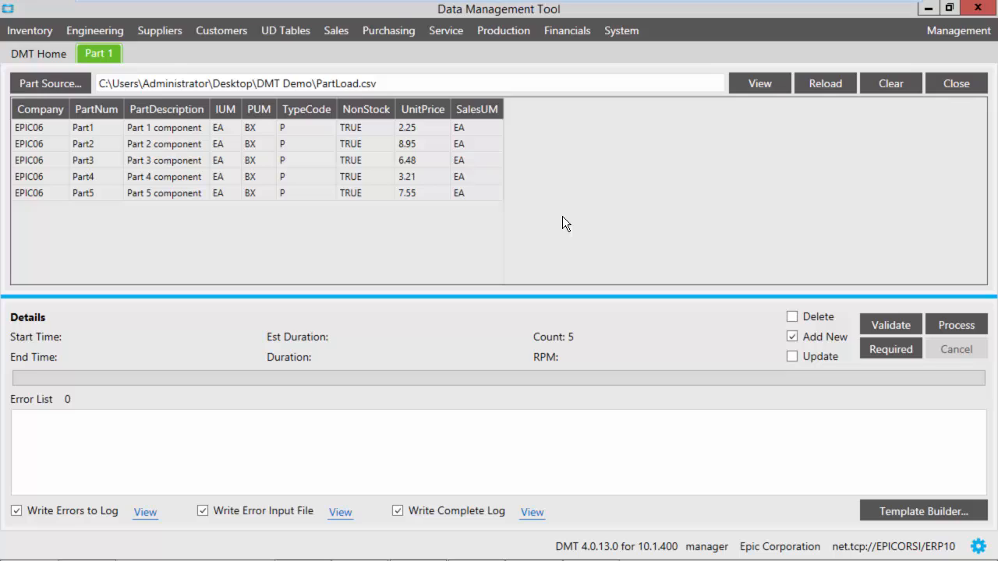
mouse_move(543, 190)
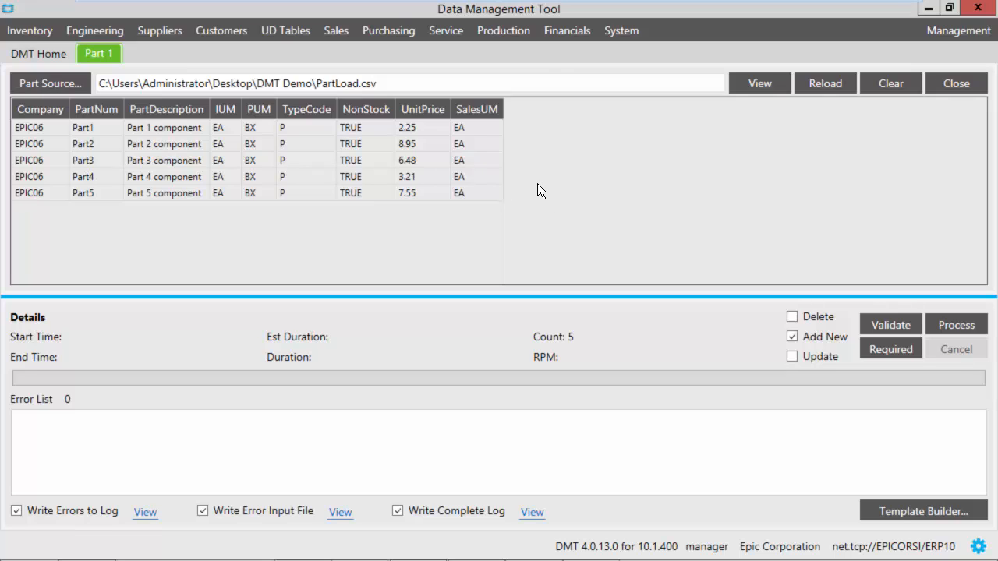
mouse_move(574, 206)
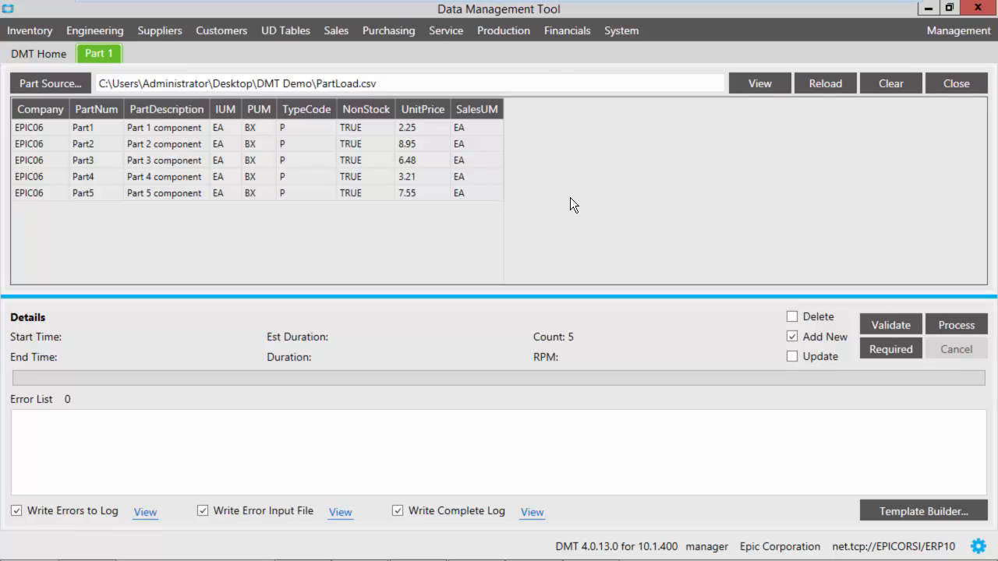
mouse_move(891, 326)
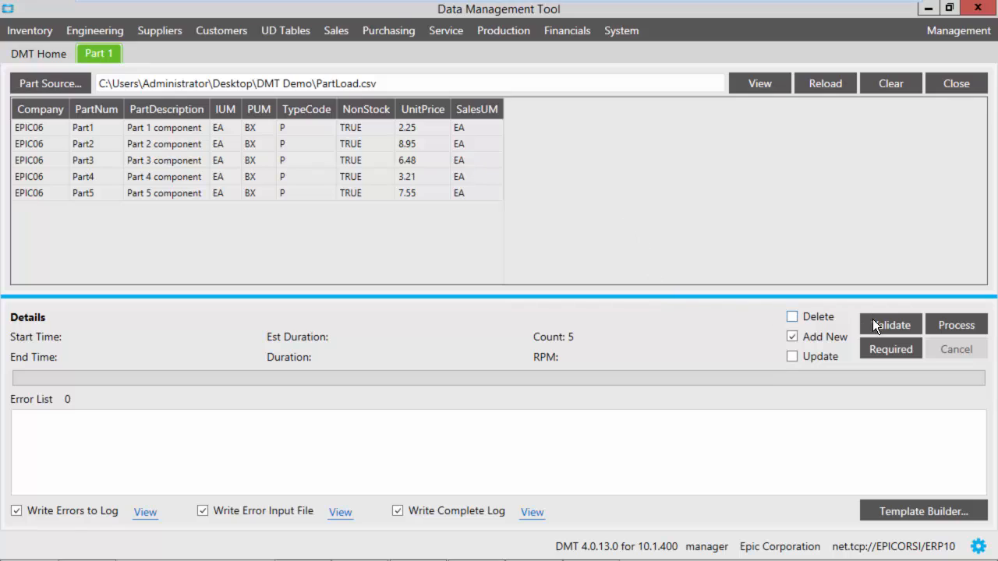
Step: Validate the five loaded part records and acknowledge the success message
click(890, 325)
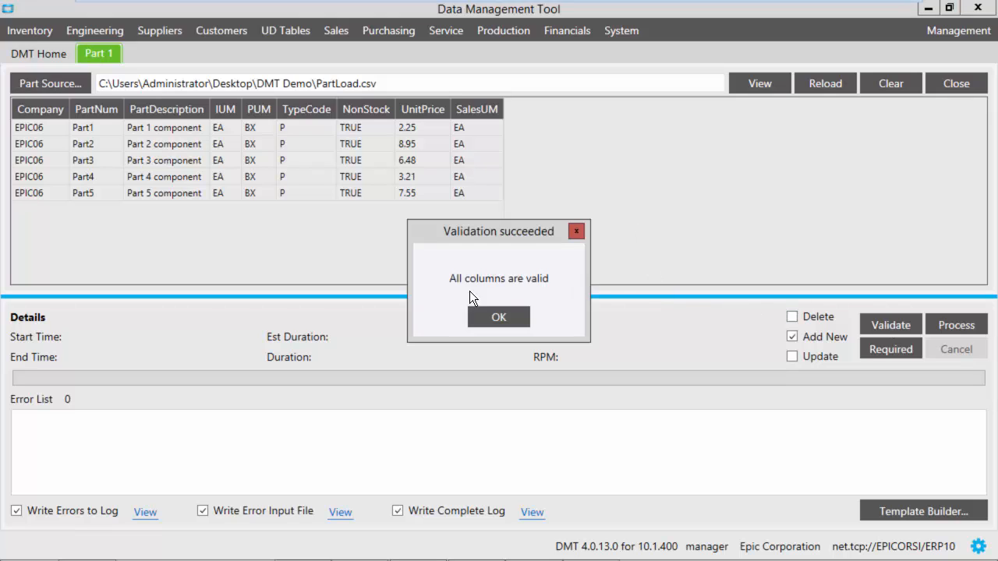
mouse_move(371, 169)
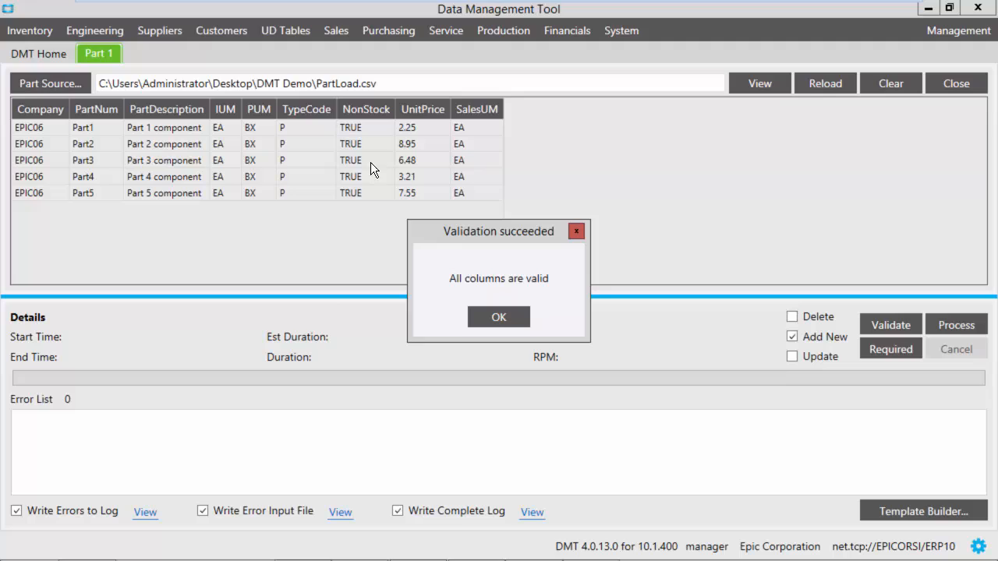
mouse_move(546, 293)
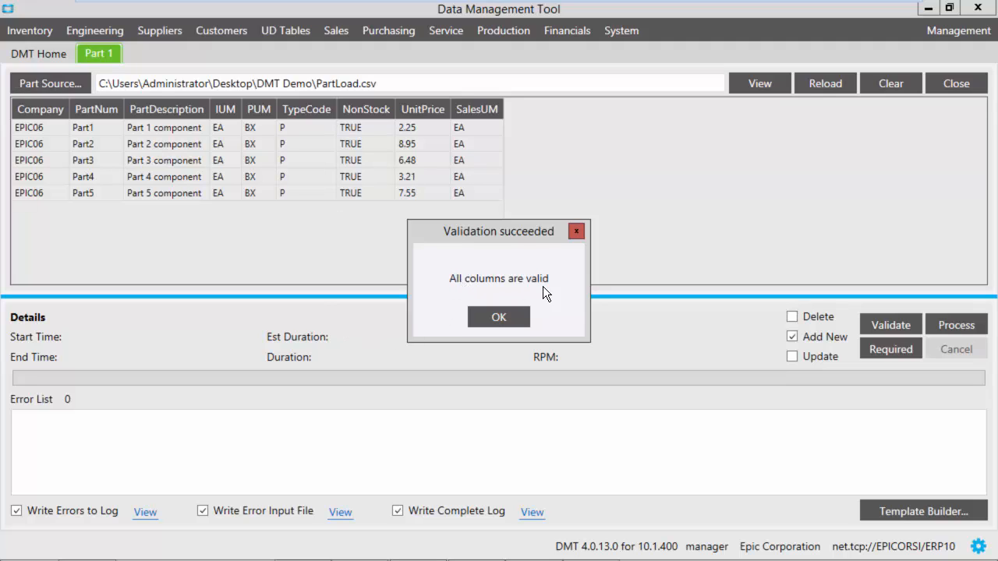
mouse_move(502, 320)
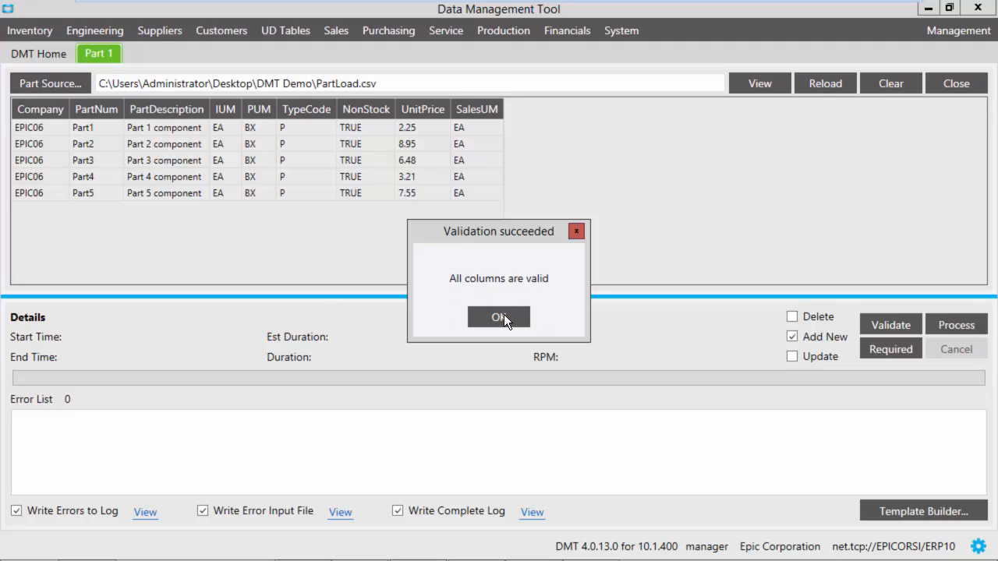
click(499, 318)
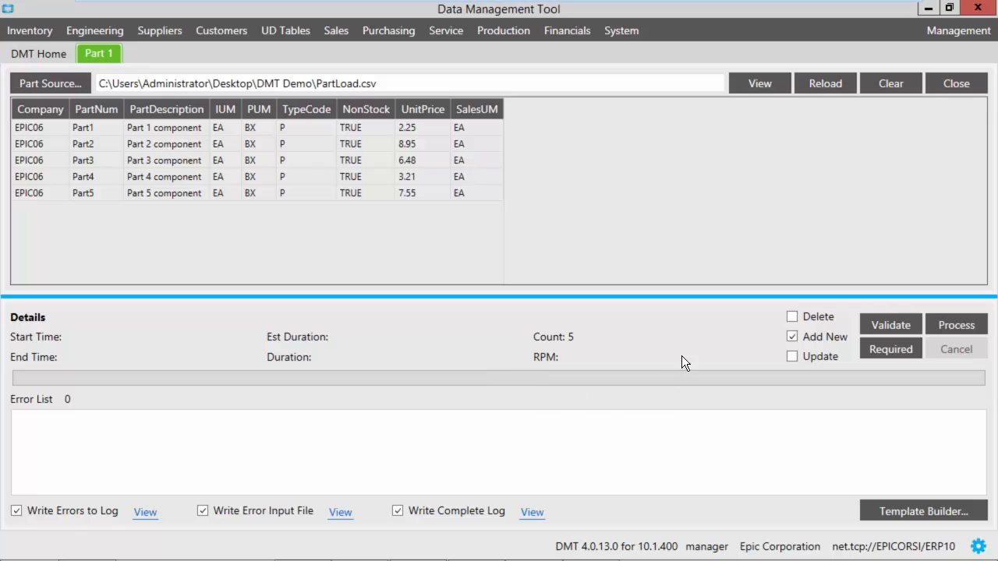
mouse_move(926, 294)
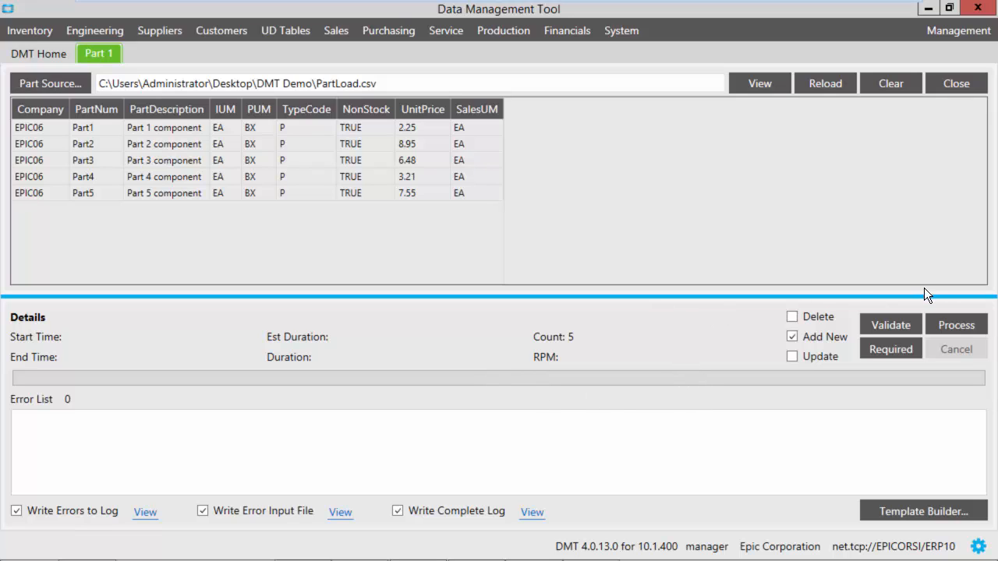
Step: Process the import of the five part records to a 5/5 count with no errors
click(956, 325)
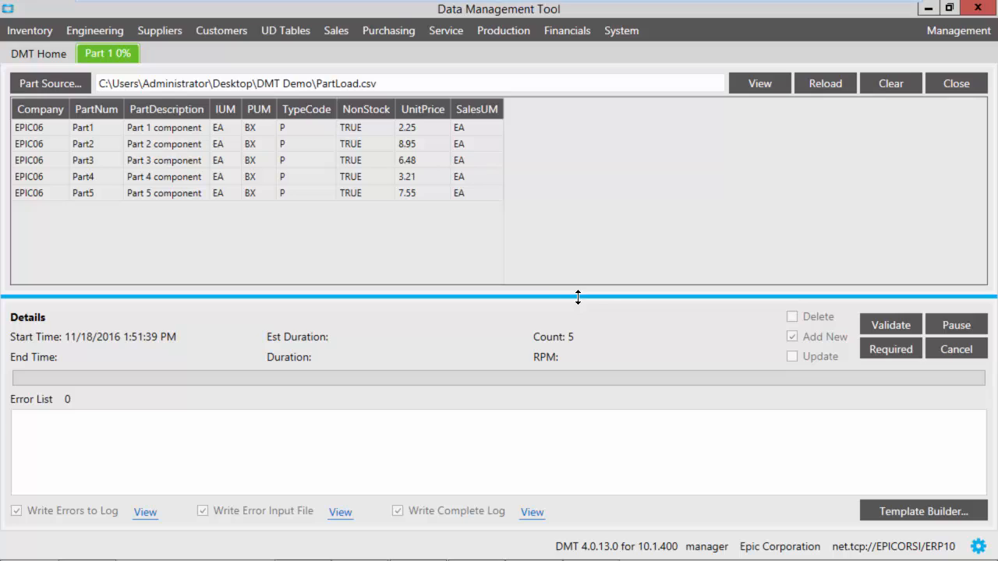
mouse_move(496, 326)
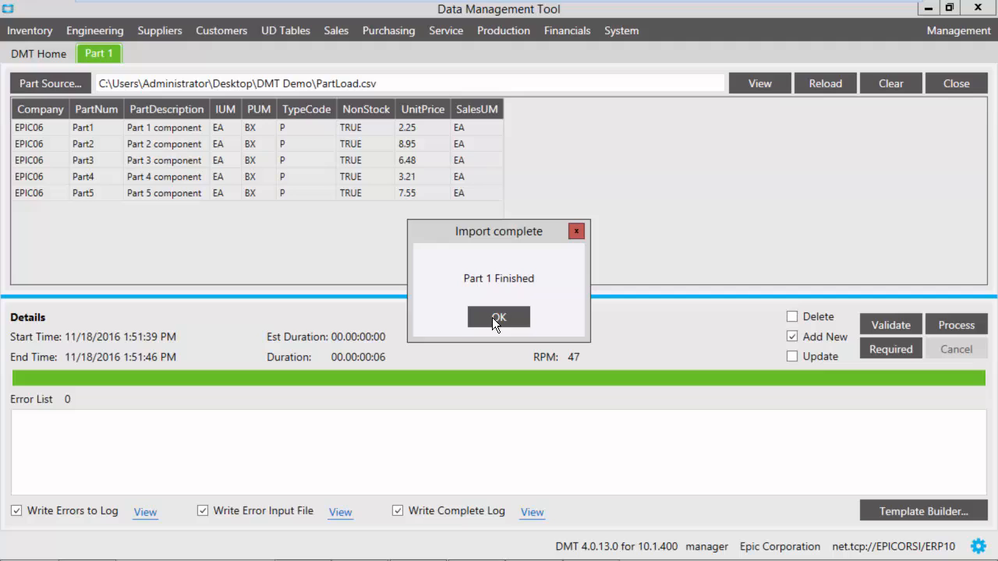
click(499, 318)
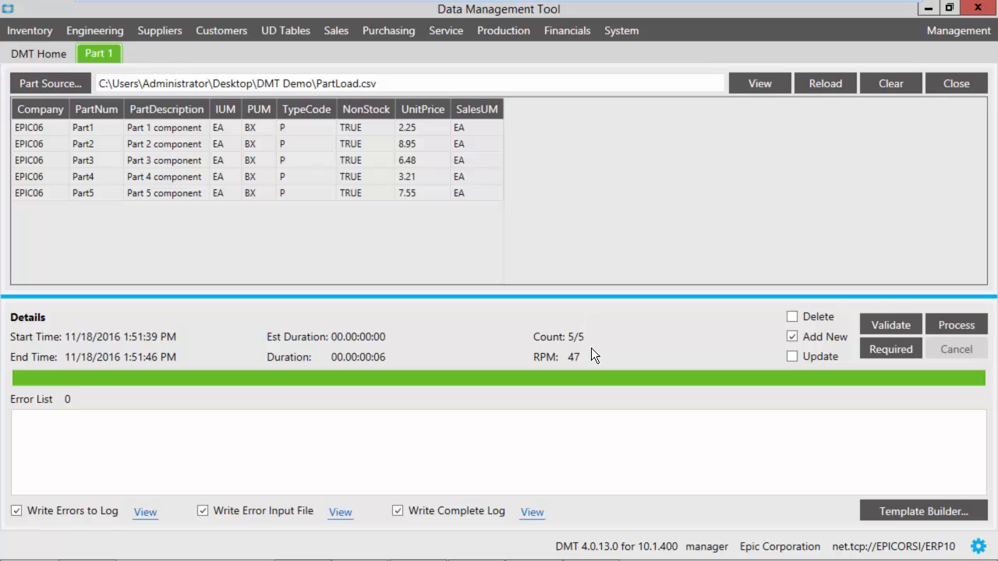
mouse_move(396, 371)
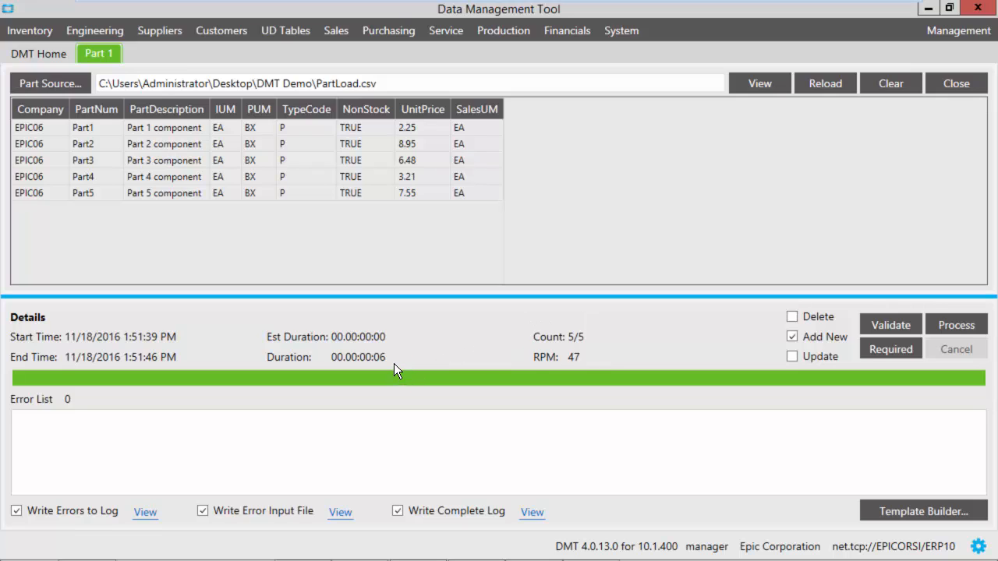
mouse_move(505, 368)
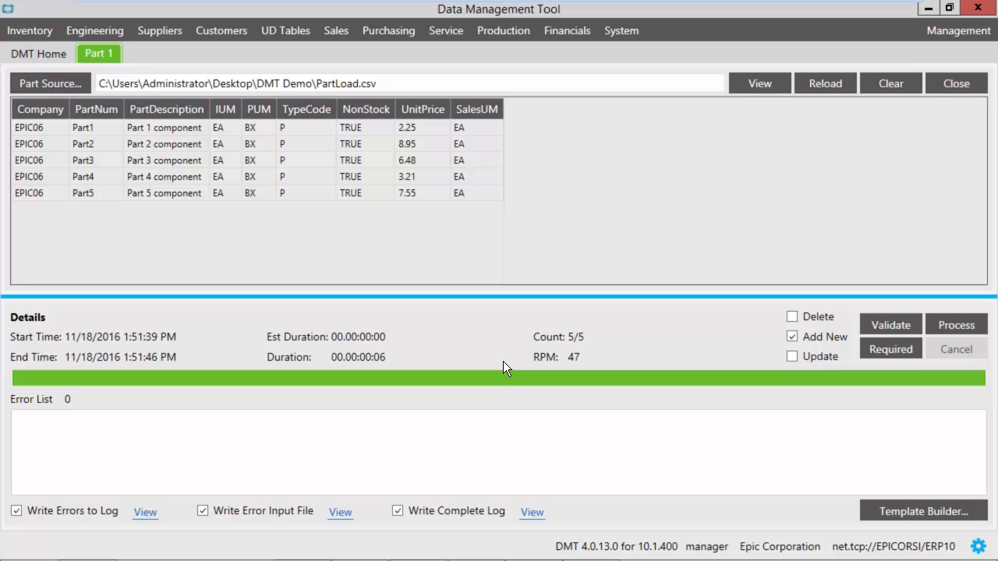